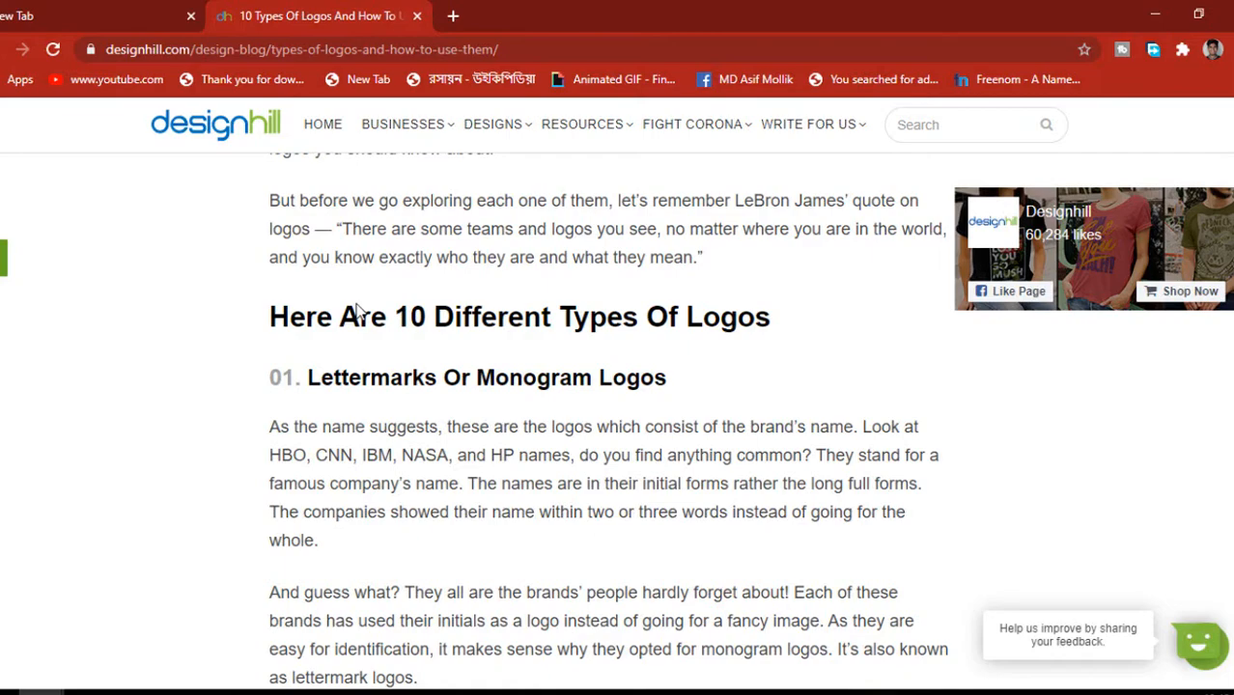
{"action": "mouse_move", "coordinate": [116, 691]}
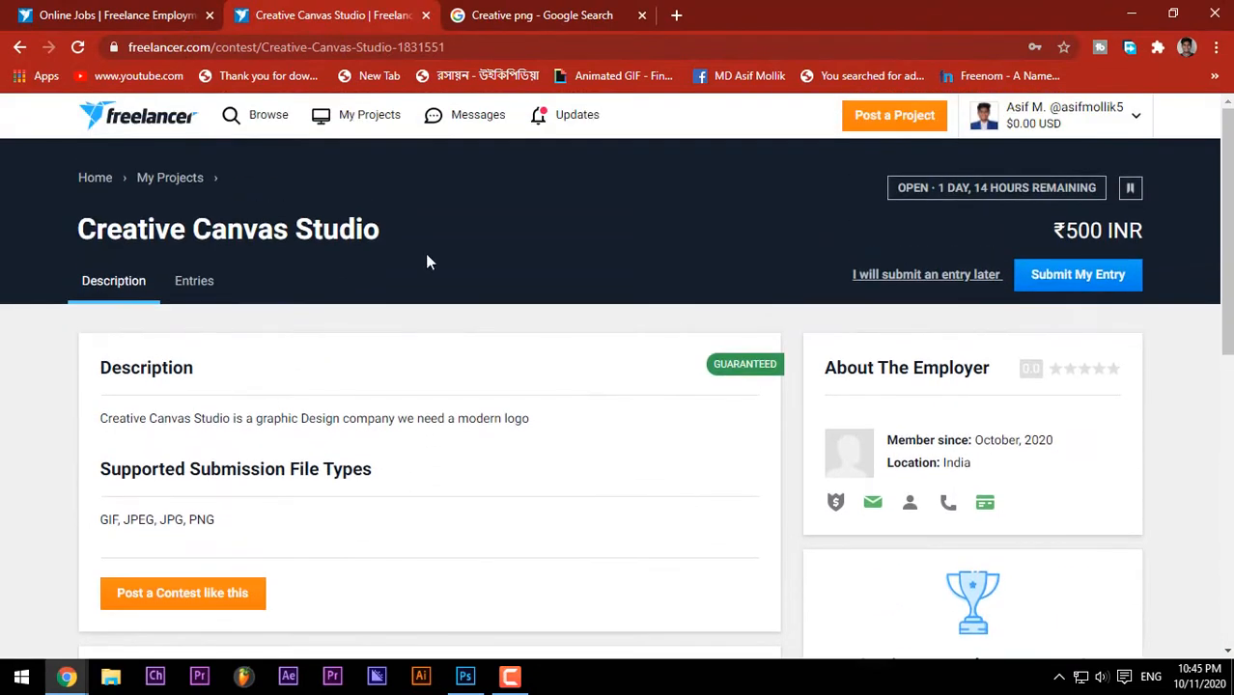
{"action": "mouse_move", "coordinate": [223, 437]}
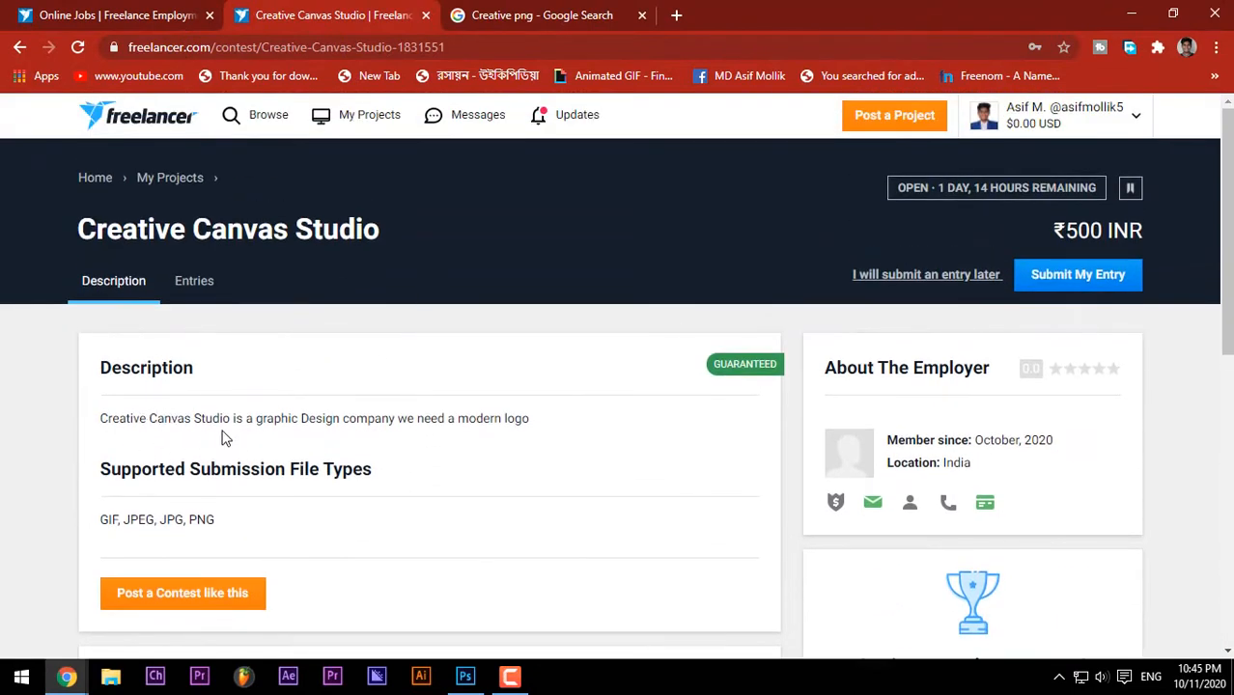
{"action": "mouse_move", "coordinate": [467, 442]}
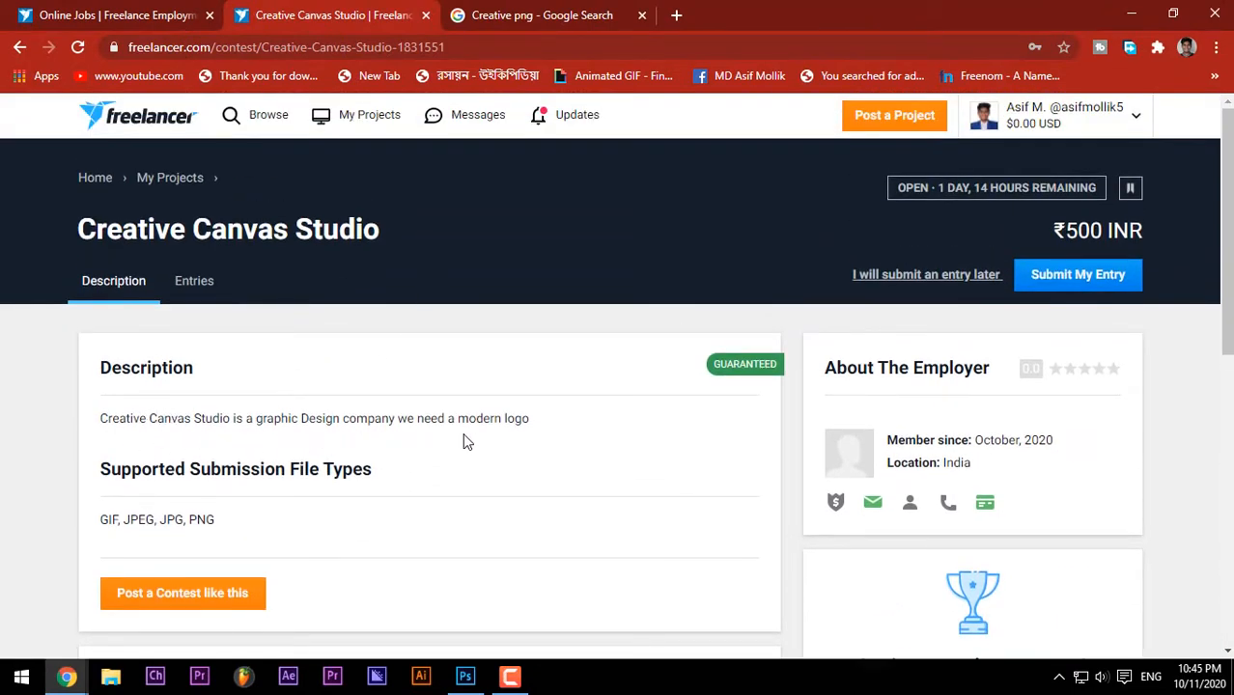
{"action": "mouse_move", "coordinate": [474, 440]}
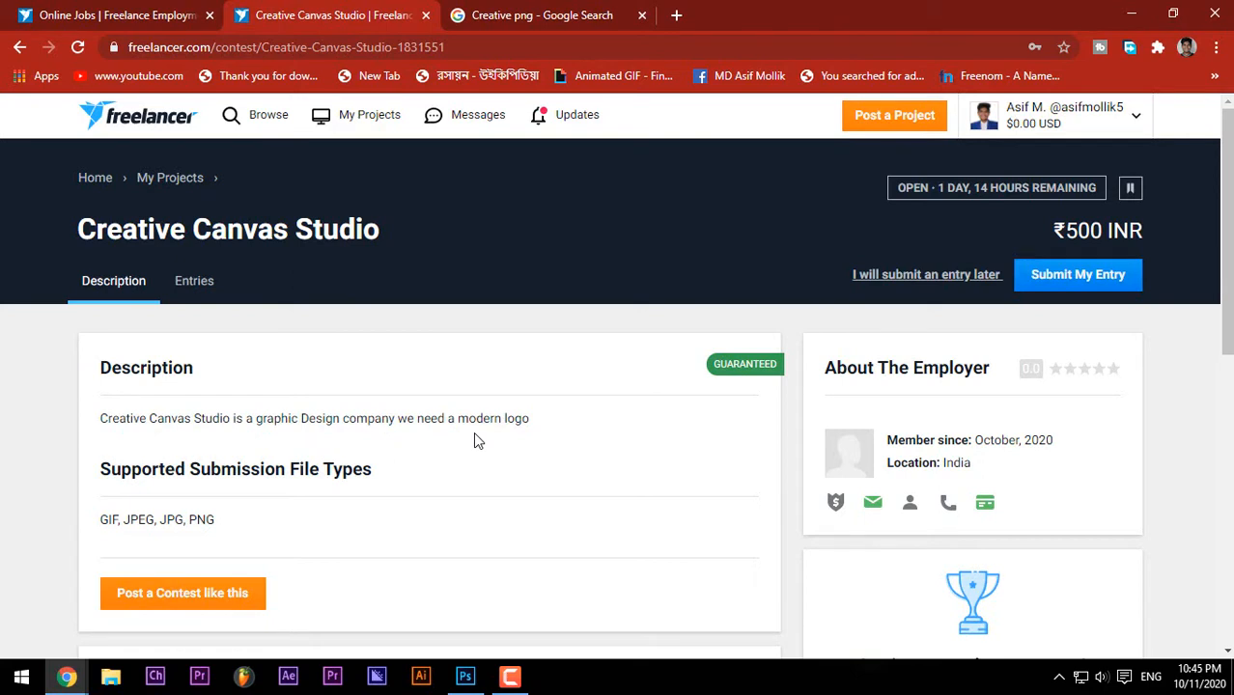
{"action": "mouse_move", "coordinate": [174, 516]}
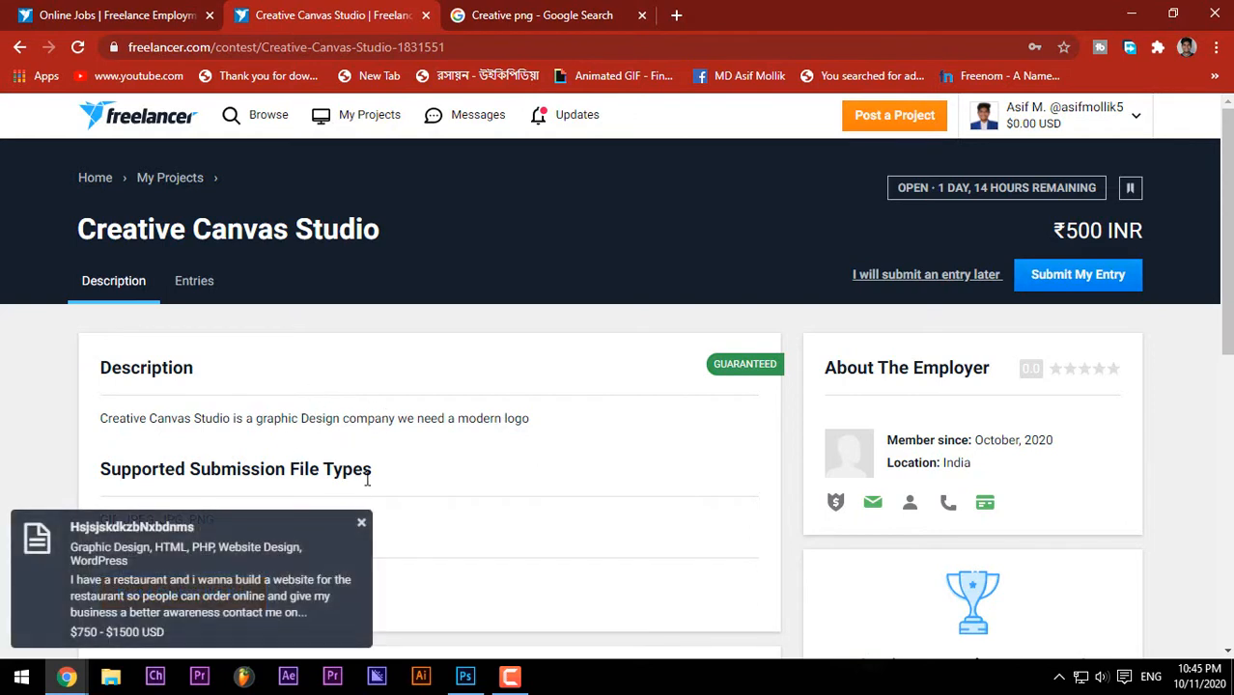
{"action": "mouse_move", "coordinate": [381, 513]}
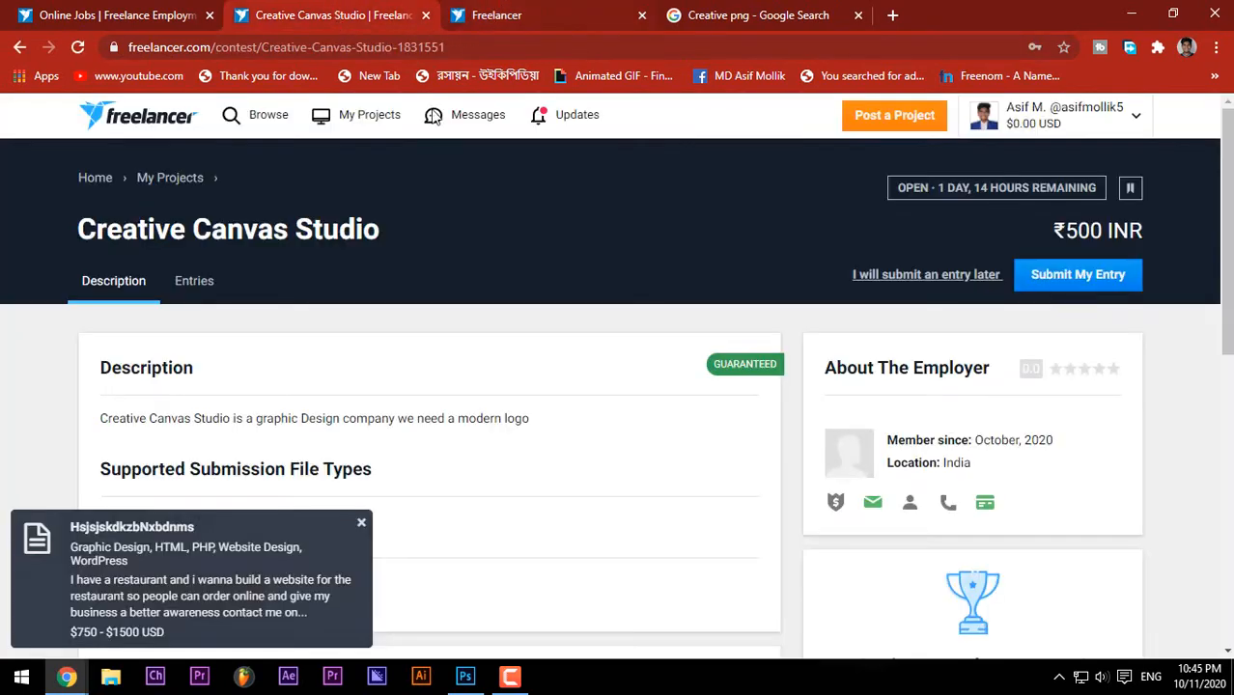
Launch Photoshop and create a new white 900×623 px document at 72 ppi.
{"action": "left_click", "coordinate": [193, 280]}
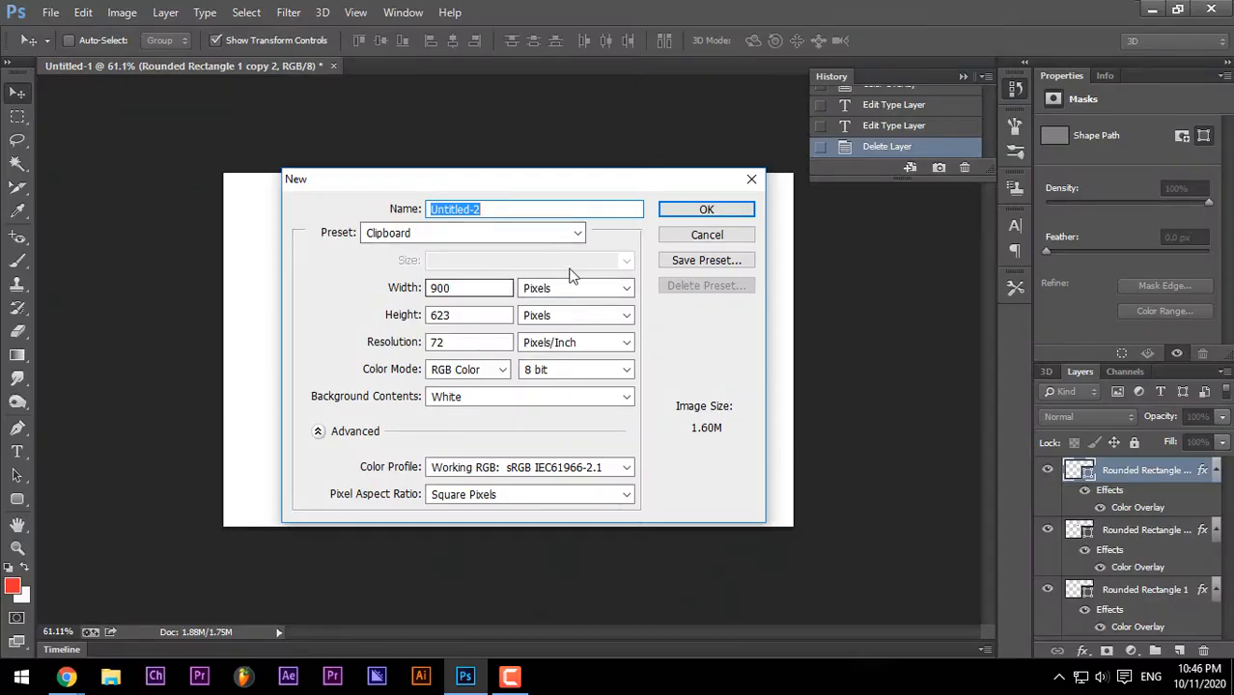
{"action": "left_click", "coordinate": [706, 210]}
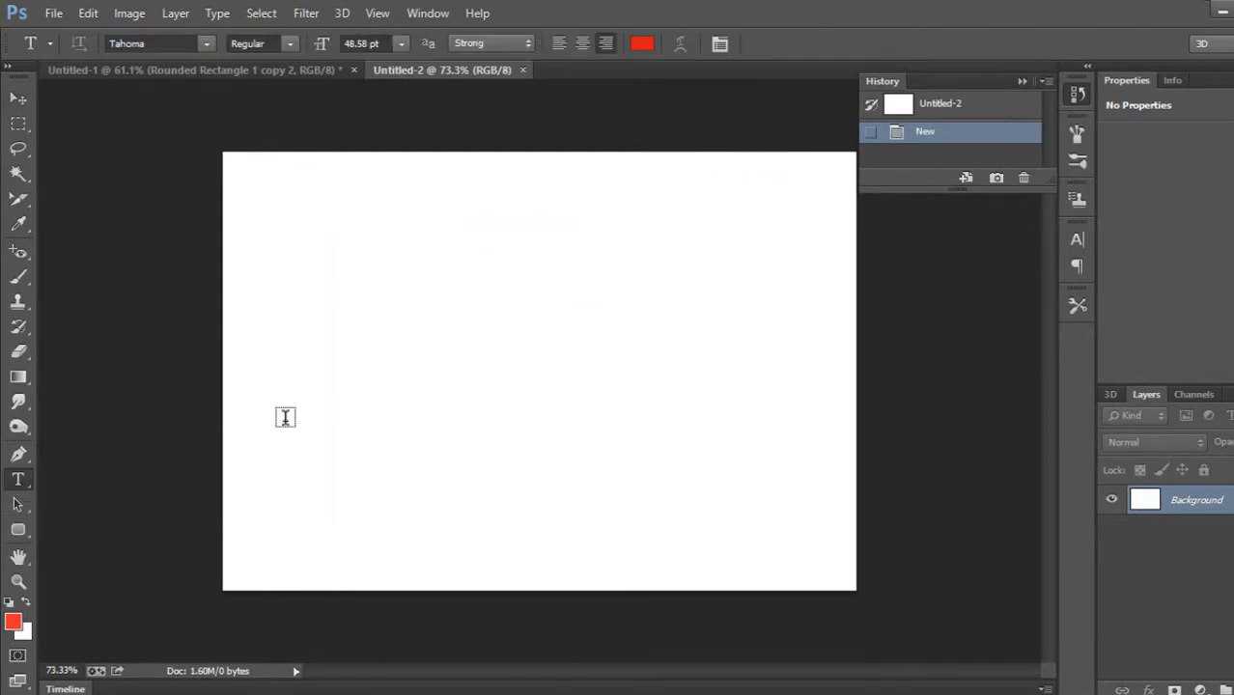
{"action": "left_click", "coordinate": [395, 342]}
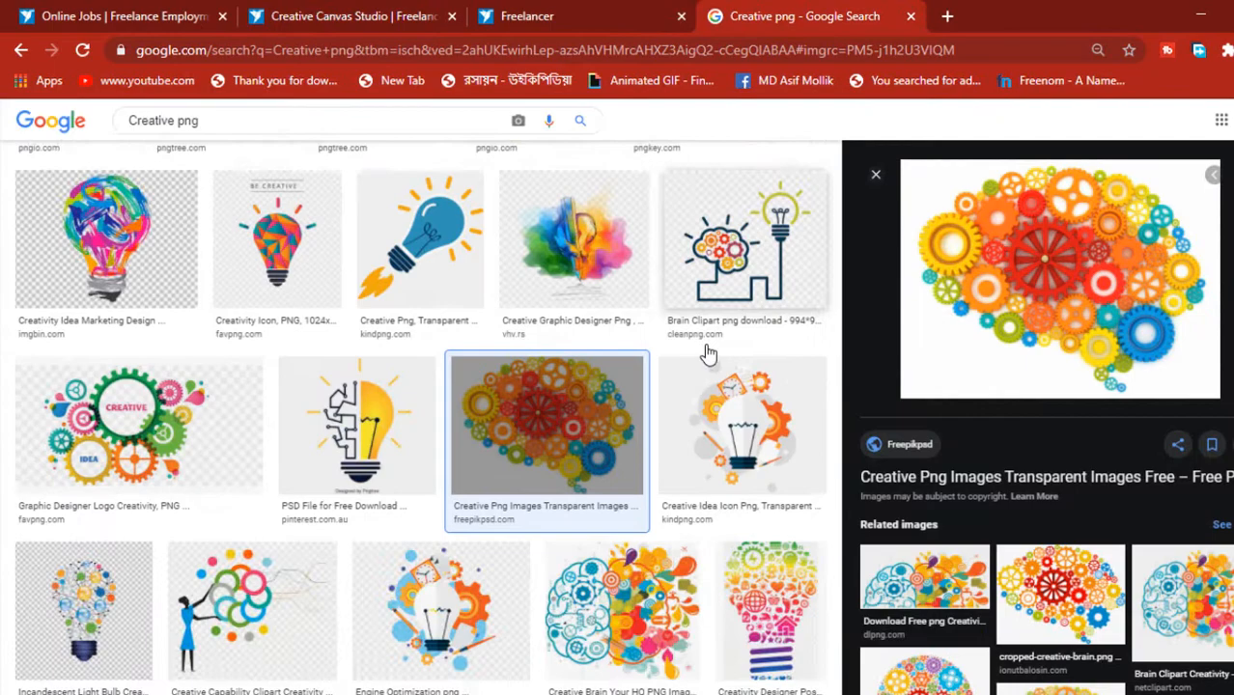
Scroll through the 'Creative png' Google Images results for light-bulb and brain ideas.
{"action": "scroll", "scroll_direction": "down", "scroll_amount": 3}
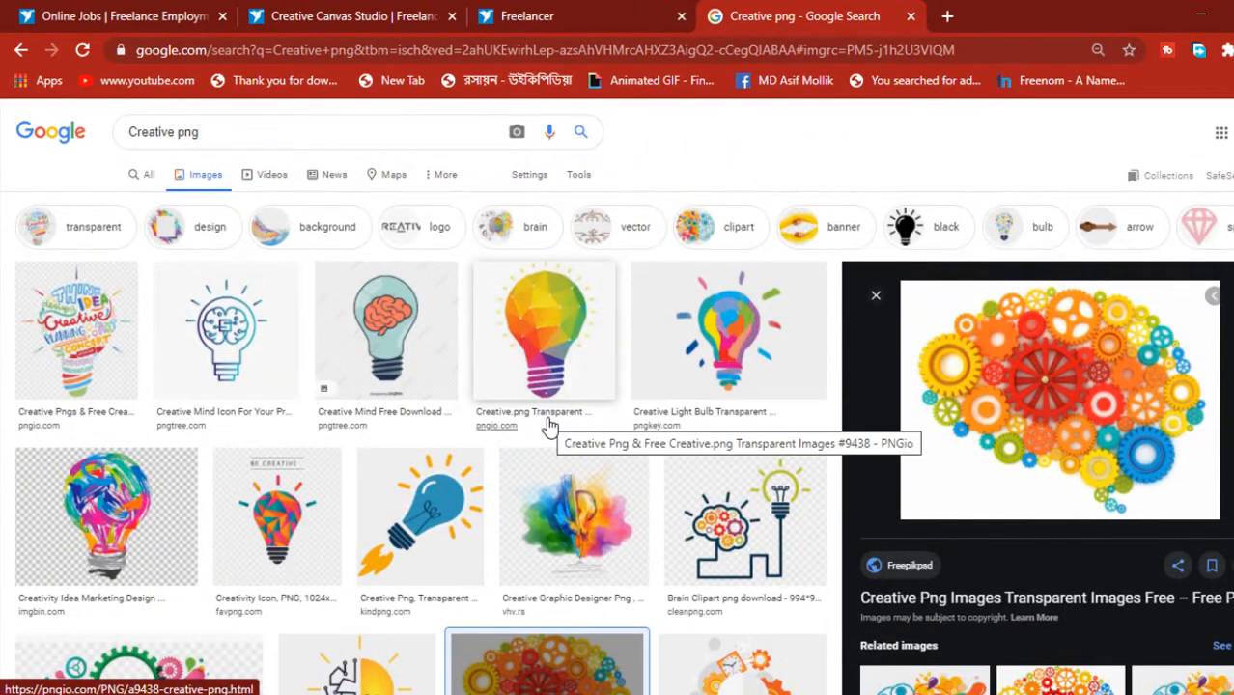
{"action": "mouse_move", "coordinate": [512, 410]}
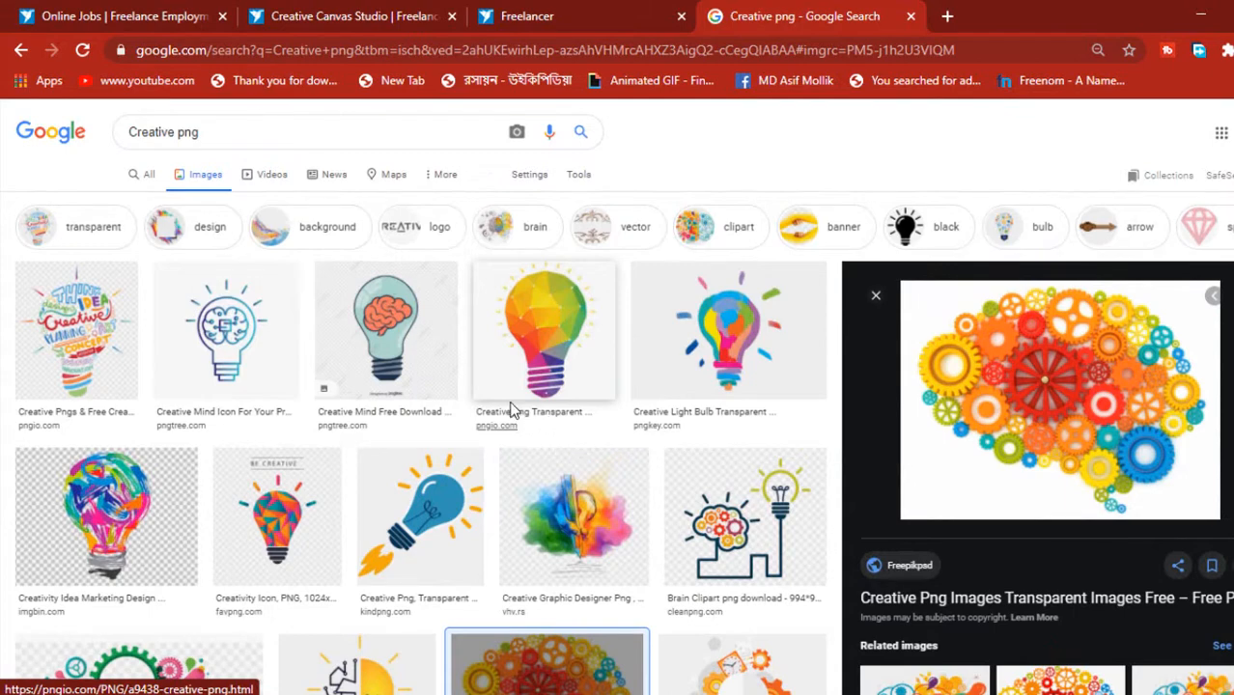
{"action": "scroll", "scroll_direction": "down", "scroll_amount": 3}
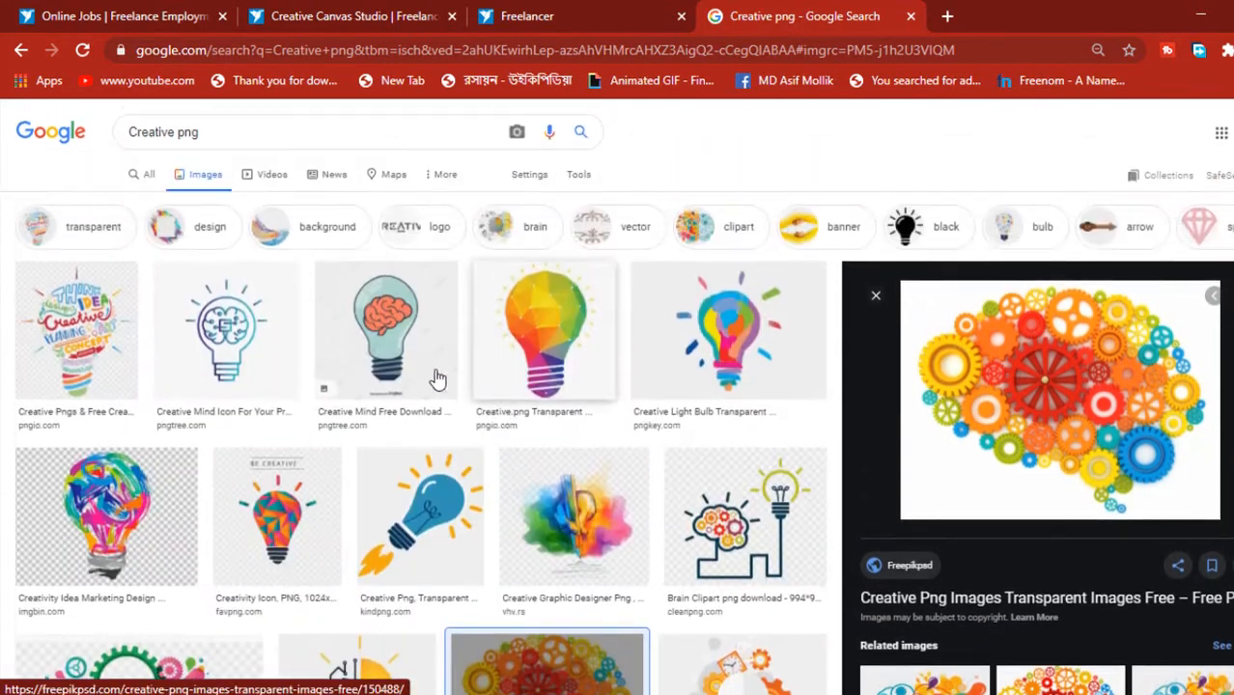
{"action": "scroll", "scroll_direction": "down", "scroll_amount": 3}
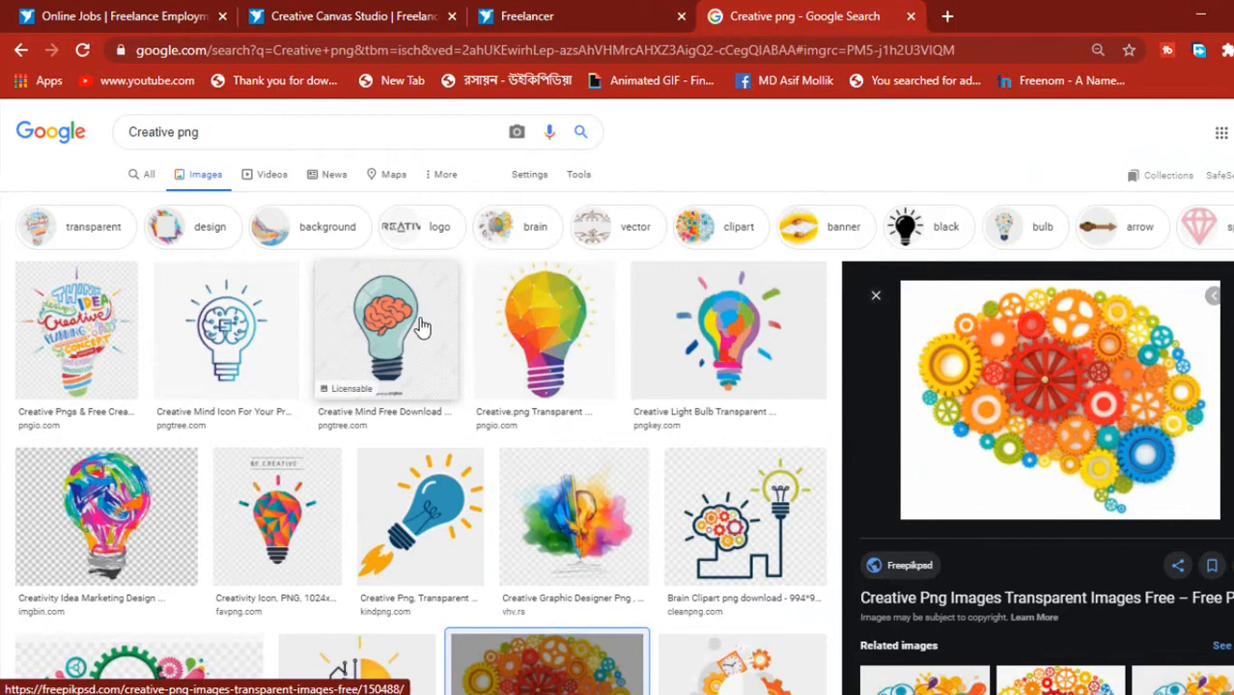
{"action": "mouse_move", "coordinate": [411, 331]}
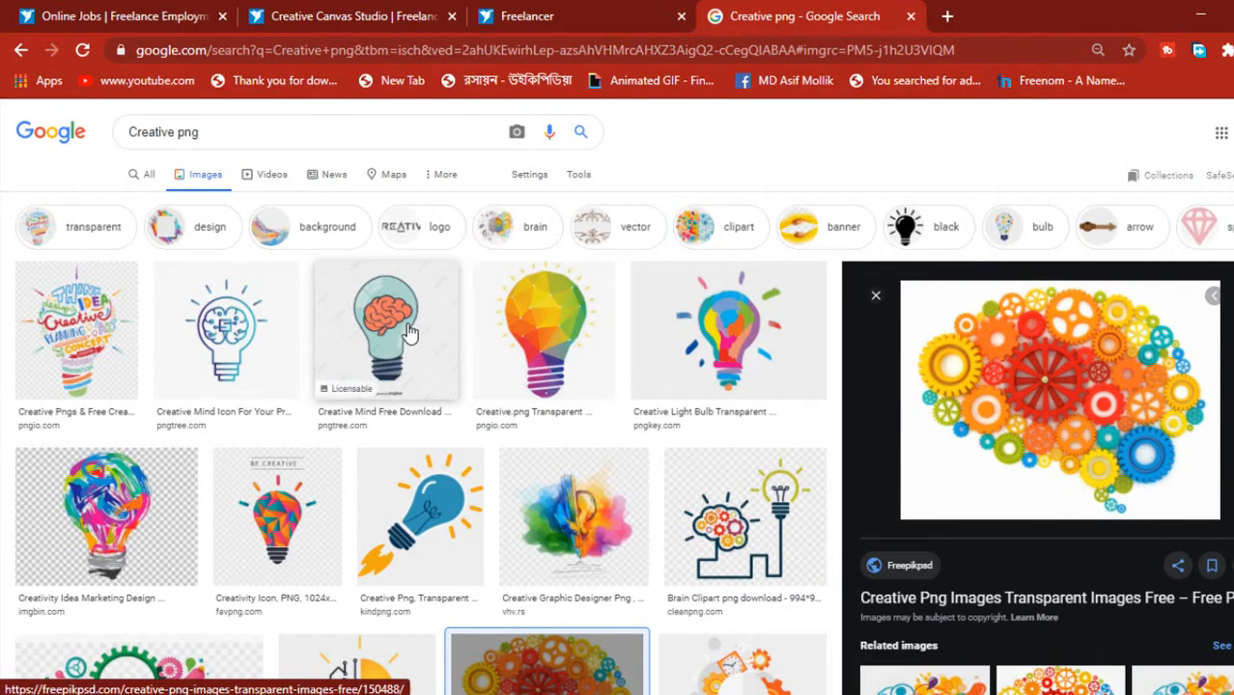
{"action": "mouse_move", "coordinate": [542, 420]}
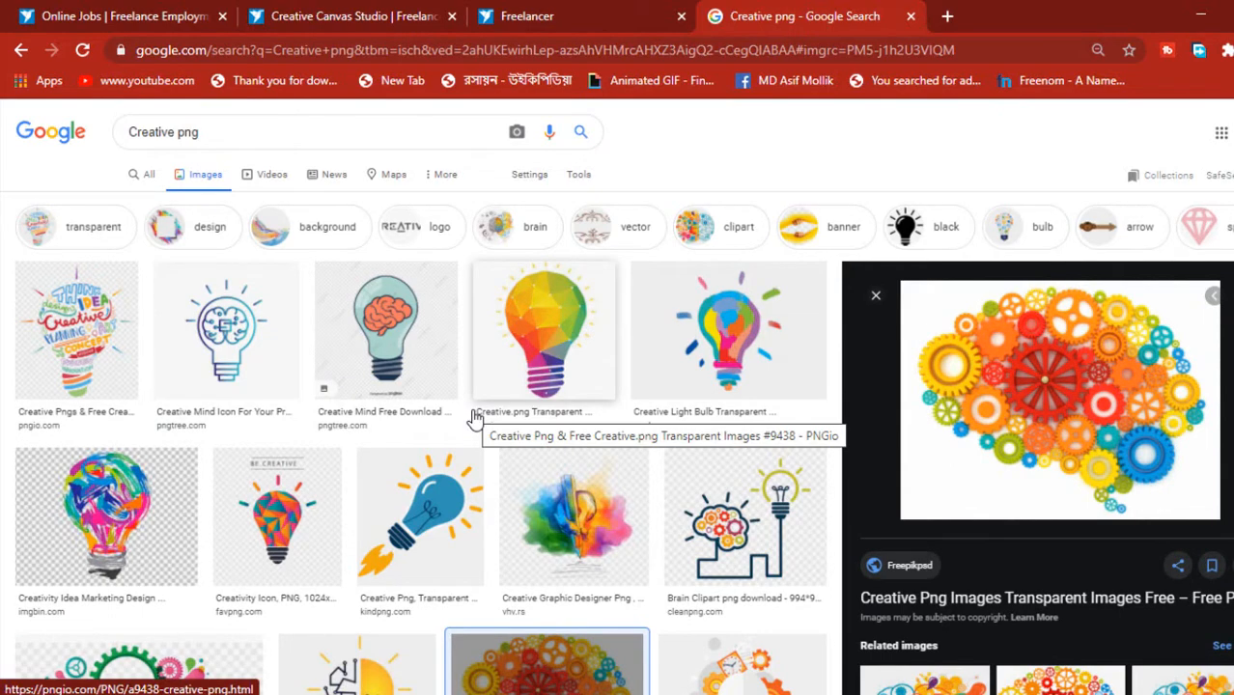
{"action": "mouse_move", "coordinate": [517, 348]}
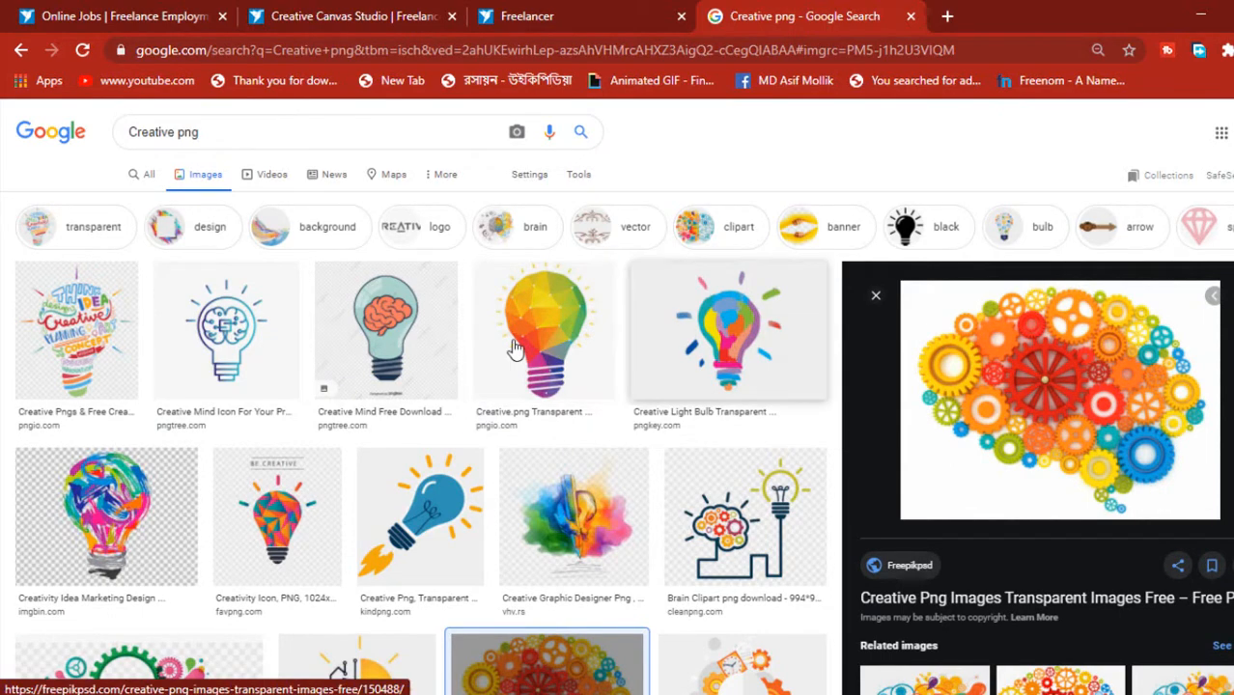
{"action": "scroll", "scroll_direction": "down", "scroll_amount": 3}
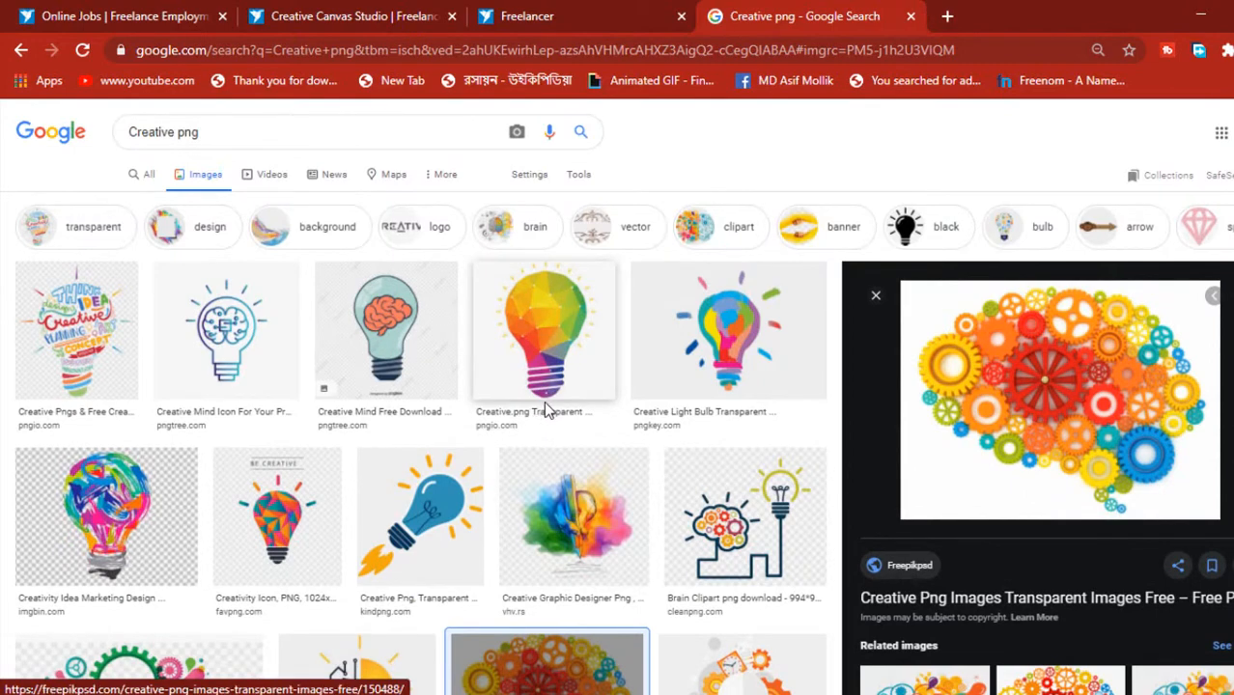
{"action": "scroll", "scroll_direction": "down", "scroll_amount": 3}
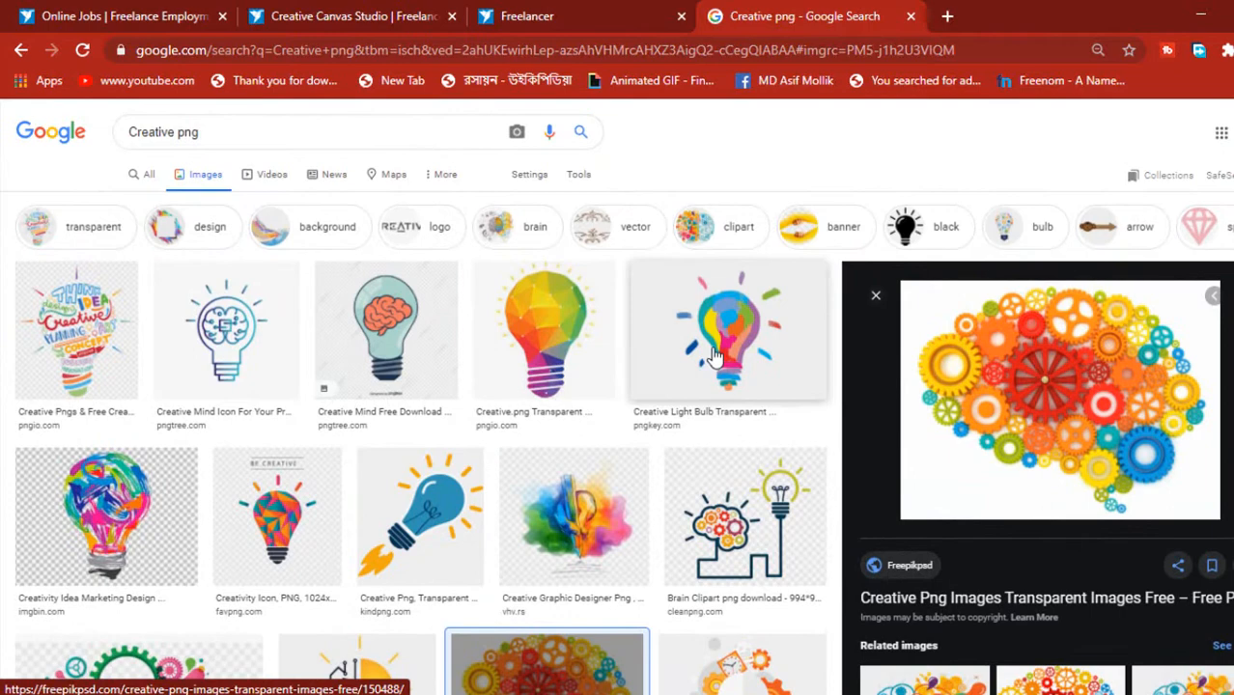
{"action": "left_click", "coordinate": [727, 329]}
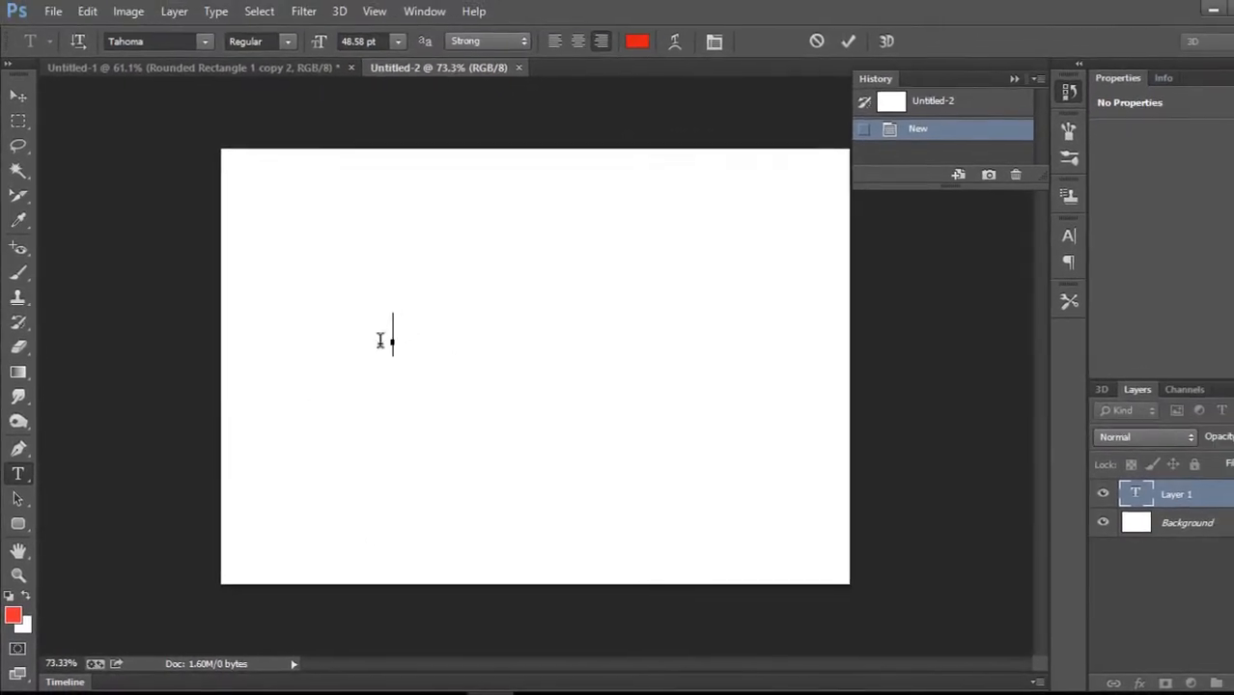
Type a capital C on the canvas, commit it, and enlarge it.
{"action": "type", "text": "C"}
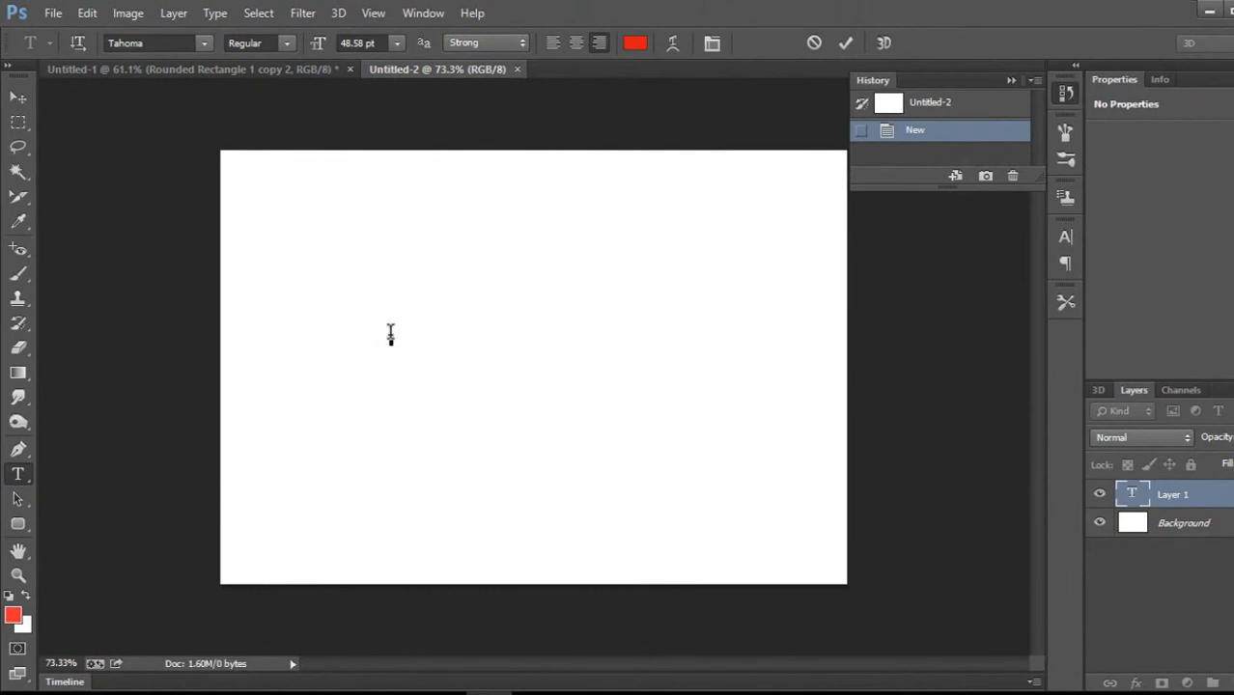
{"action": "left_click", "coordinate": [391, 343]}
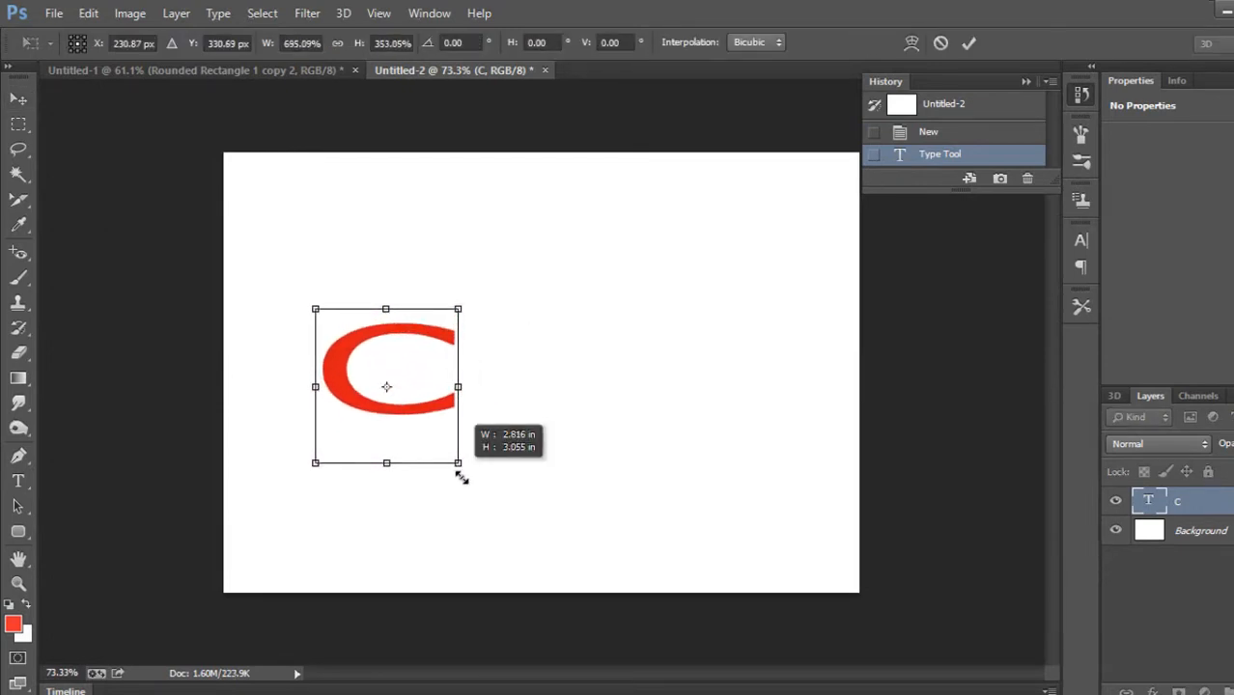
{"action": "left_click_drag", "start_coordinate": [458, 461], "coordinate": [533, 494]}
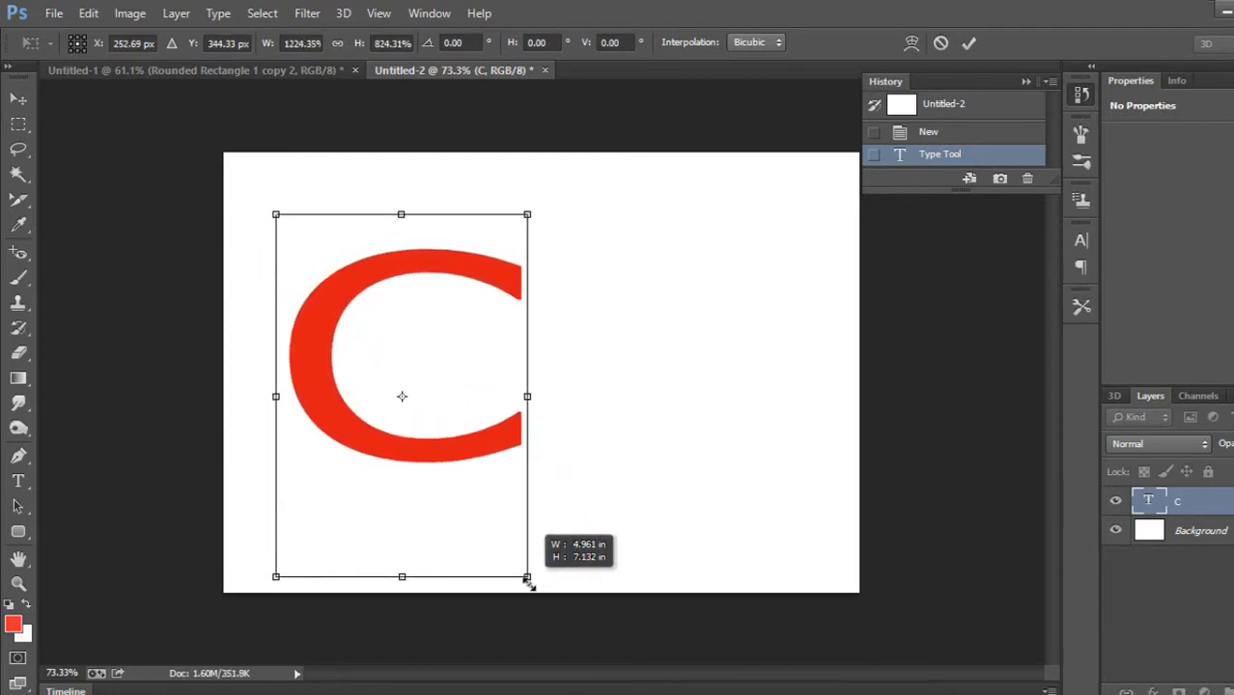
{"action": "left_click_drag", "start_coordinate": [528, 582], "coordinate": [525, 580]}
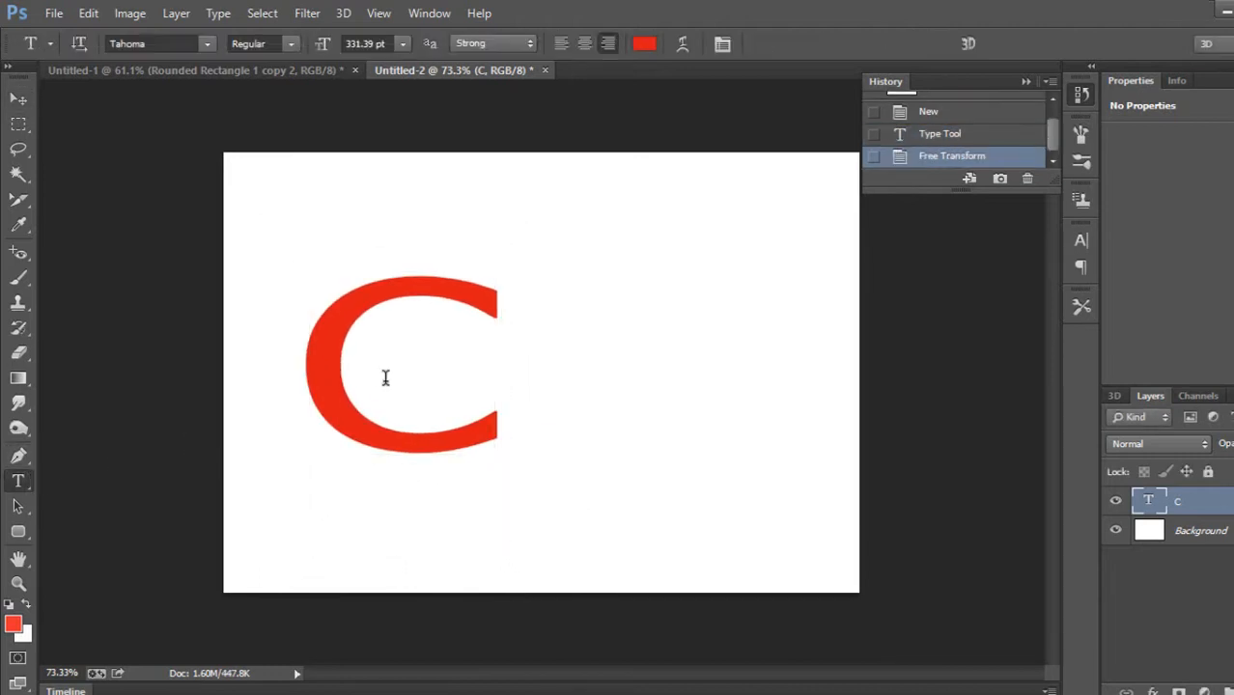
Pick a text colour in the options bar and continue typing the wordmark text.
{"action": "left_click", "coordinate": [644, 44]}
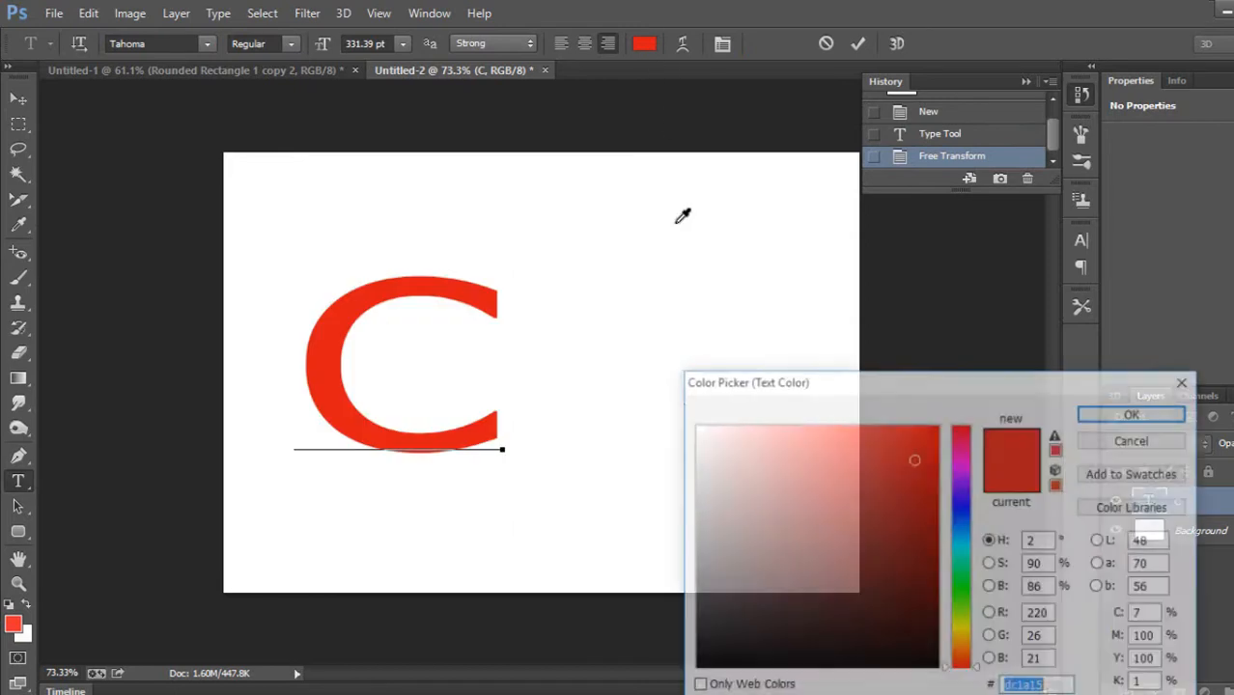
{"action": "left_click", "coordinate": [1131, 414]}
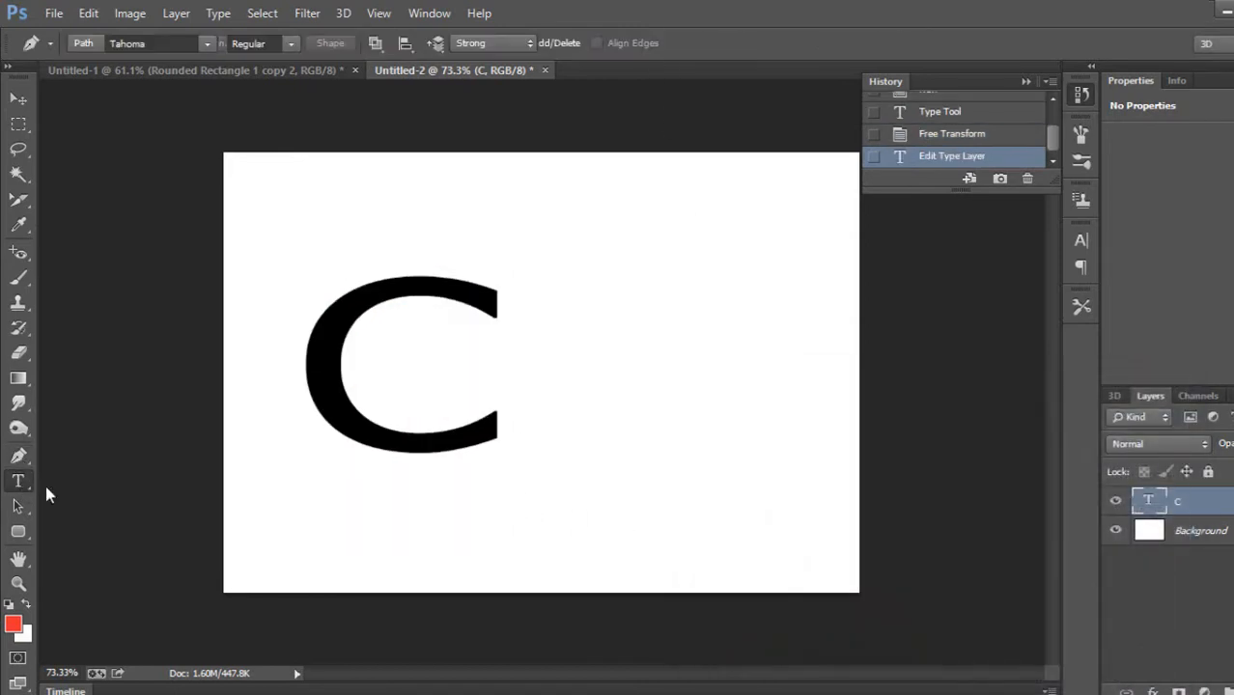
{"action": "type", "text": "io"}
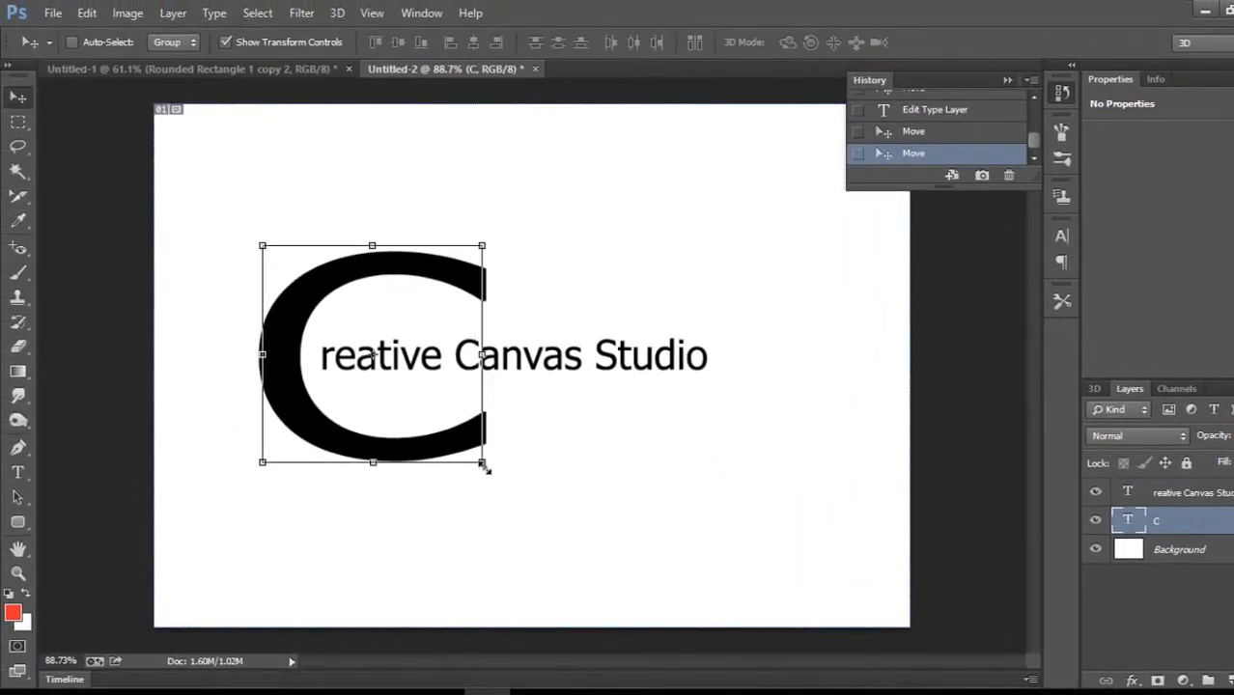
Scale the C taller with Free Transform so it wraps 'reative Canvas Studio'.
{"action": "left_click_drag", "start_coordinate": [483, 463], "coordinate": [492, 576]}
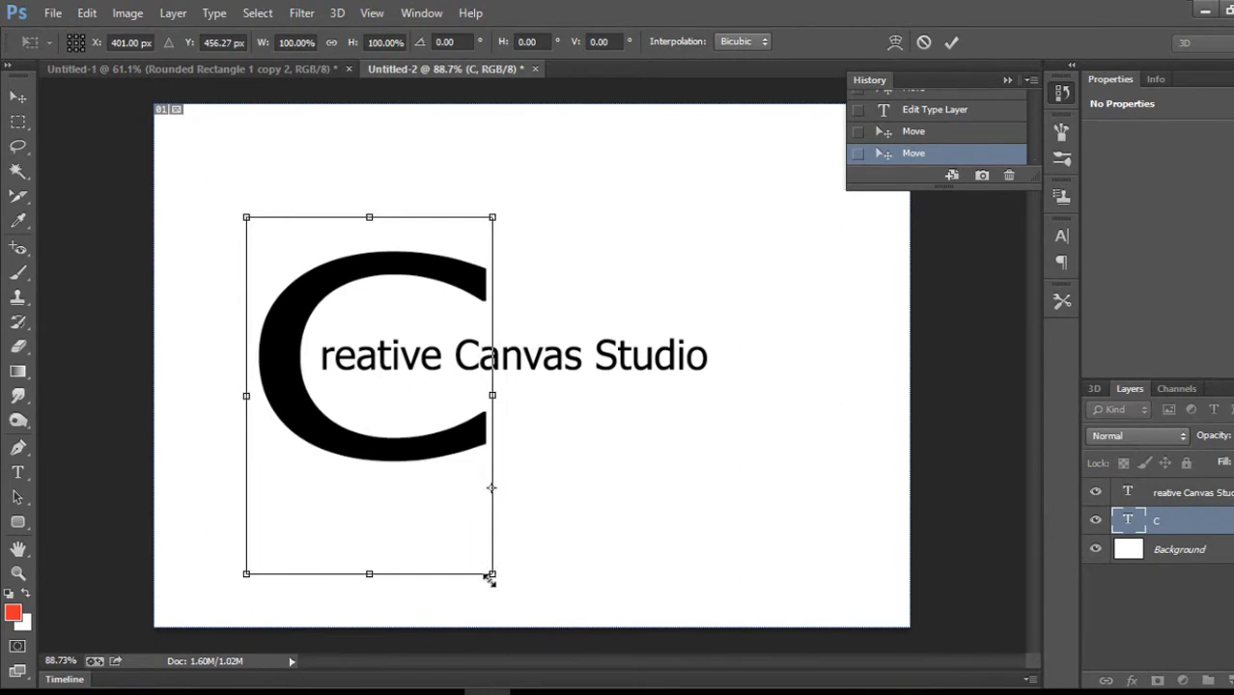
{"action": "left_click_drag", "start_coordinate": [493, 574], "coordinate": [505, 604]}
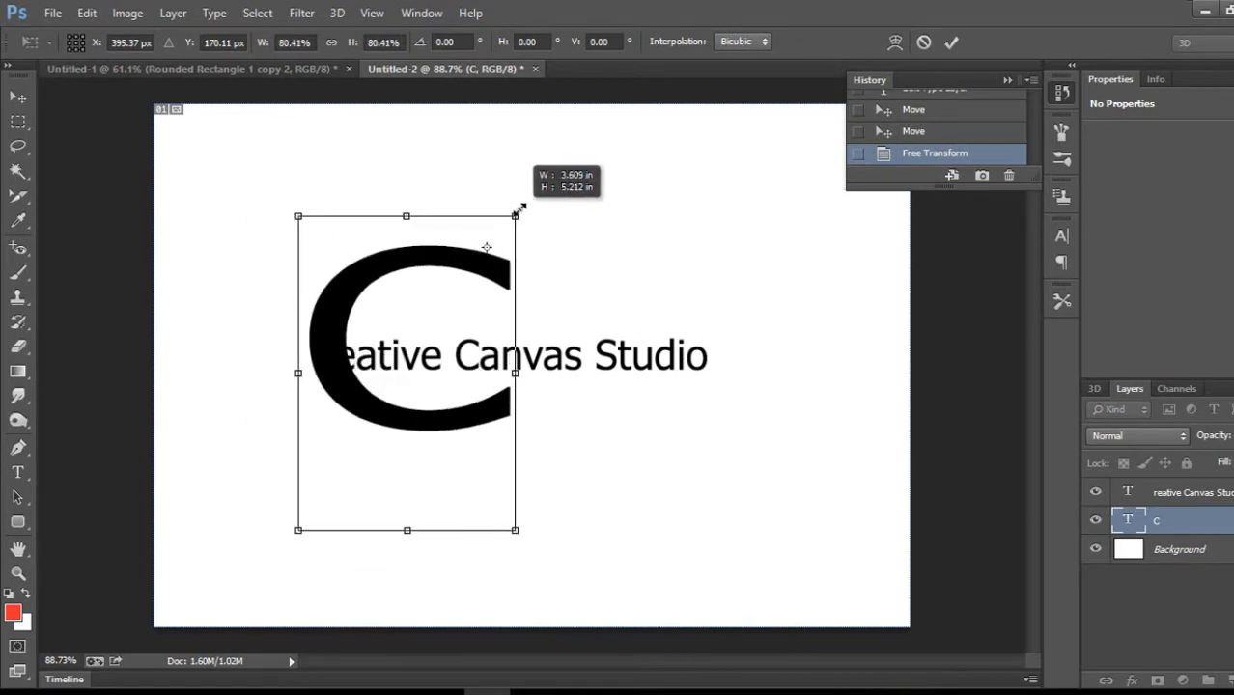
{"action": "left_click_drag", "start_coordinate": [515, 216], "coordinate": [483, 222]}
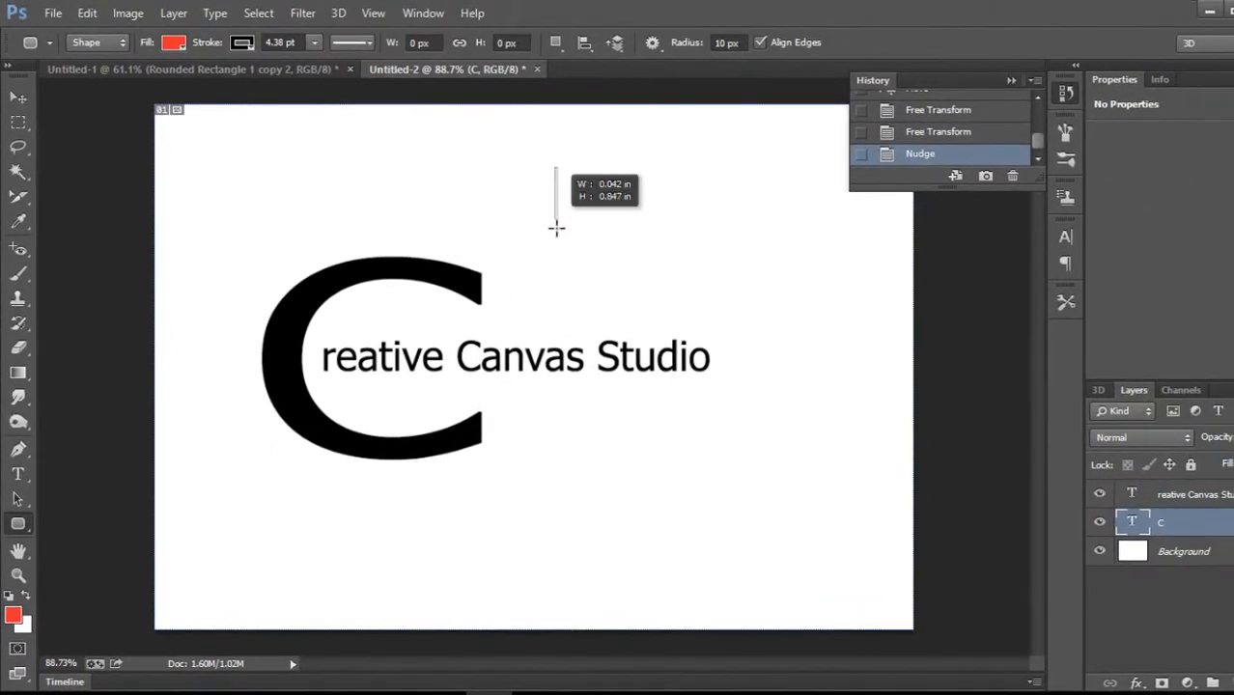
Draw a thin black rounded bar above the C and rotate it diagonally.
{"action": "left_click_drag", "start_coordinate": [560, 169], "coordinate": [563, 227]}
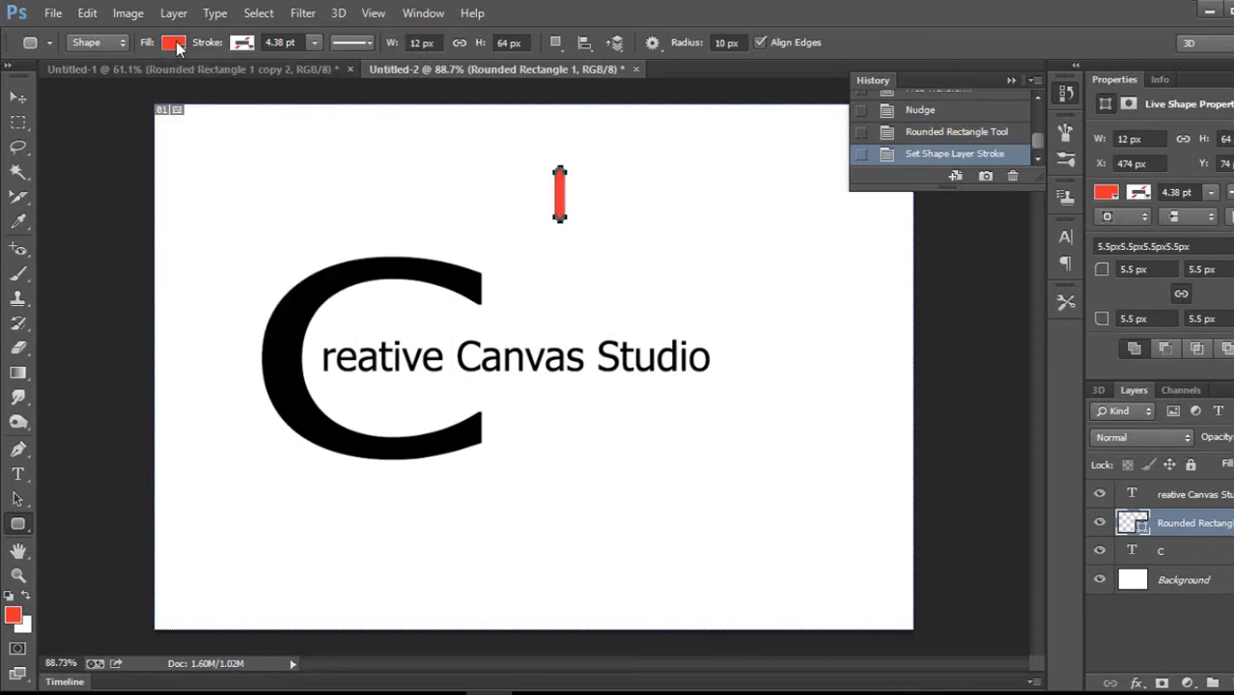
{"action": "left_click", "coordinate": [174, 42]}
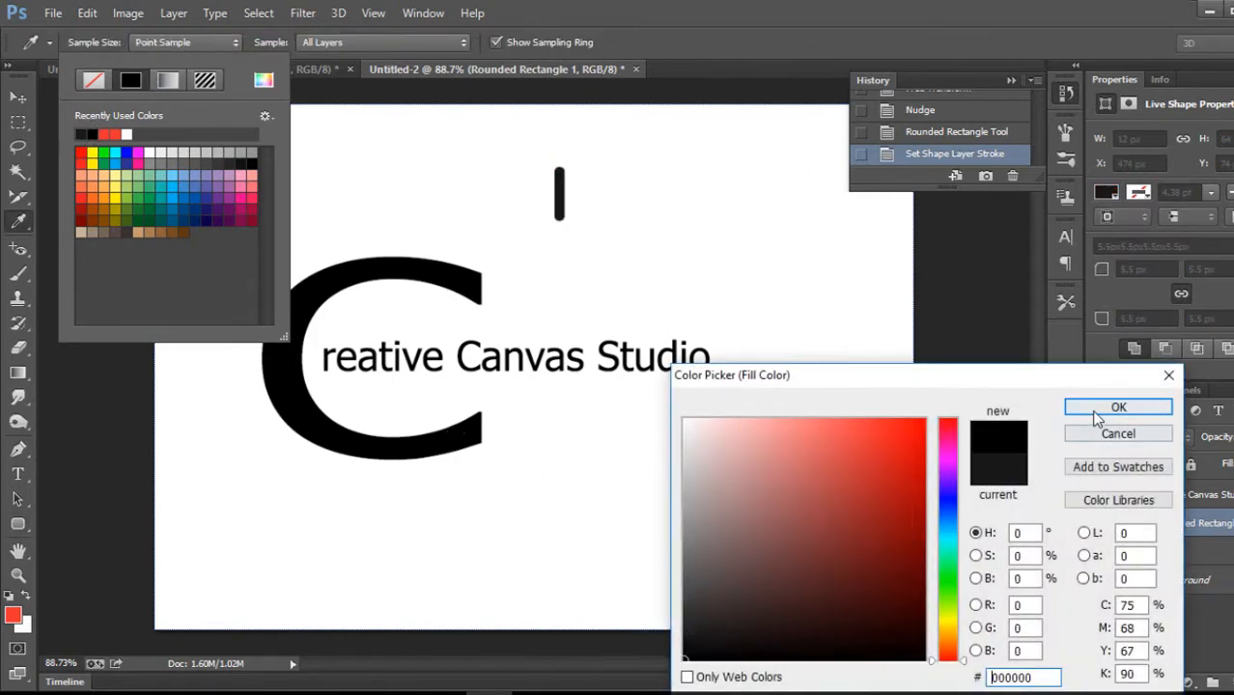
{"action": "left_click", "coordinate": [1118, 407]}
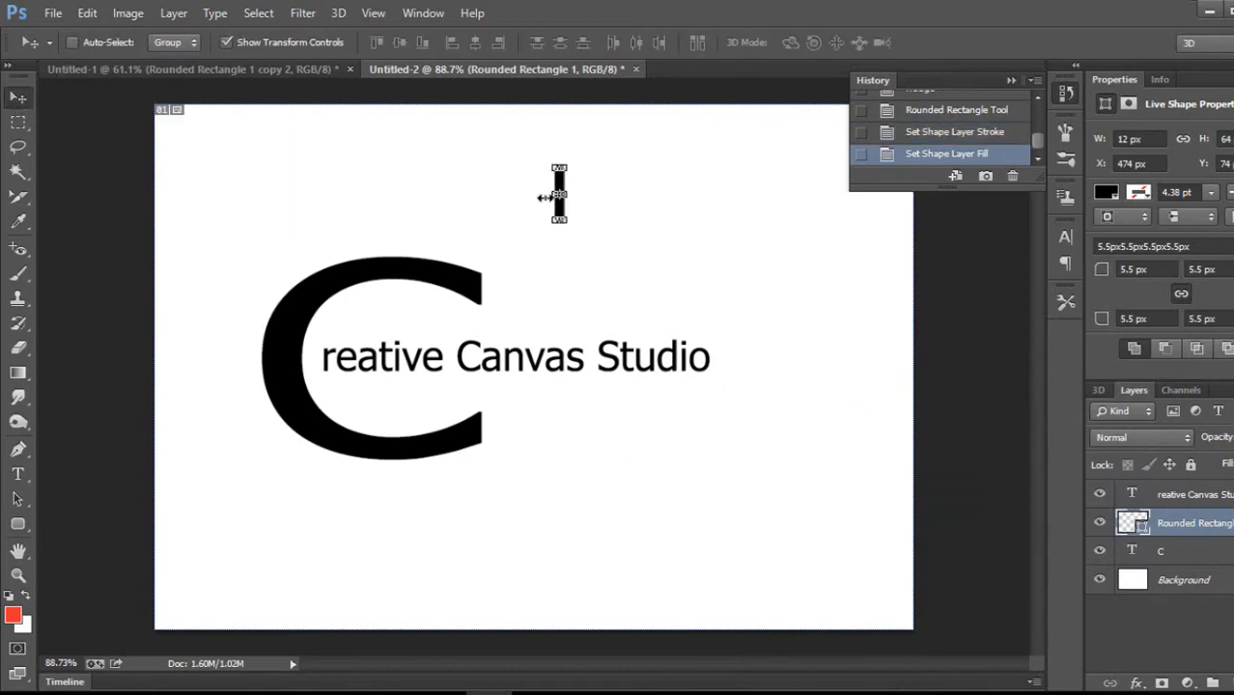
{"action": "left_click_drag", "start_coordinate": [560, 169], "coordinate": [579, 193]}
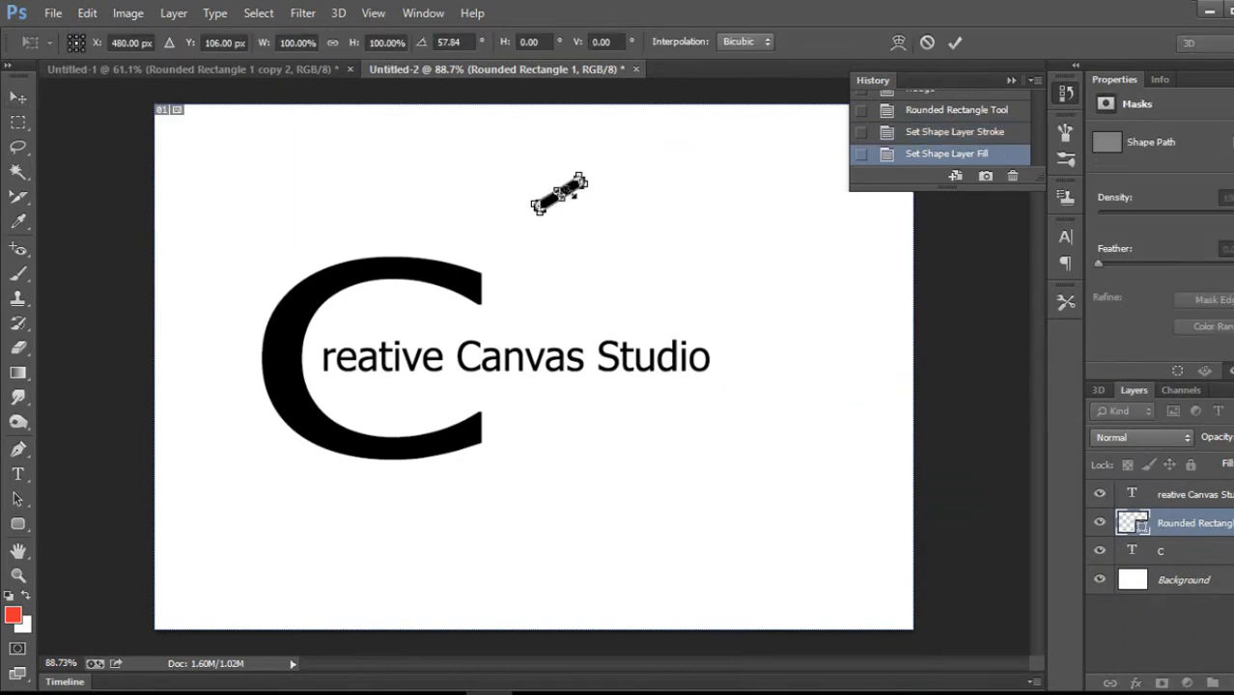
{"action": "left_click_drag", "start_coordinate": [565, 188], "coordinate": [526, 280]}
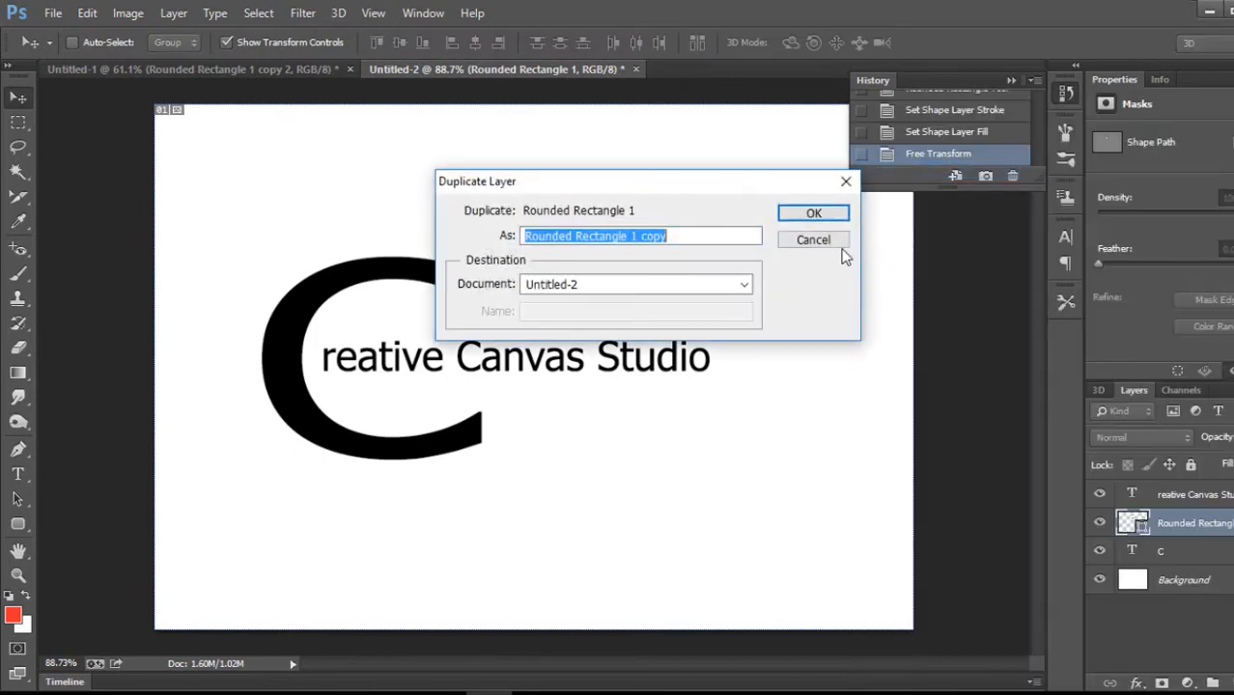
Duplicate the bar twice into fanned rays, then copy a gear-brain image from Google.
{"action": "left_click", "coordinate": [813, 213]}
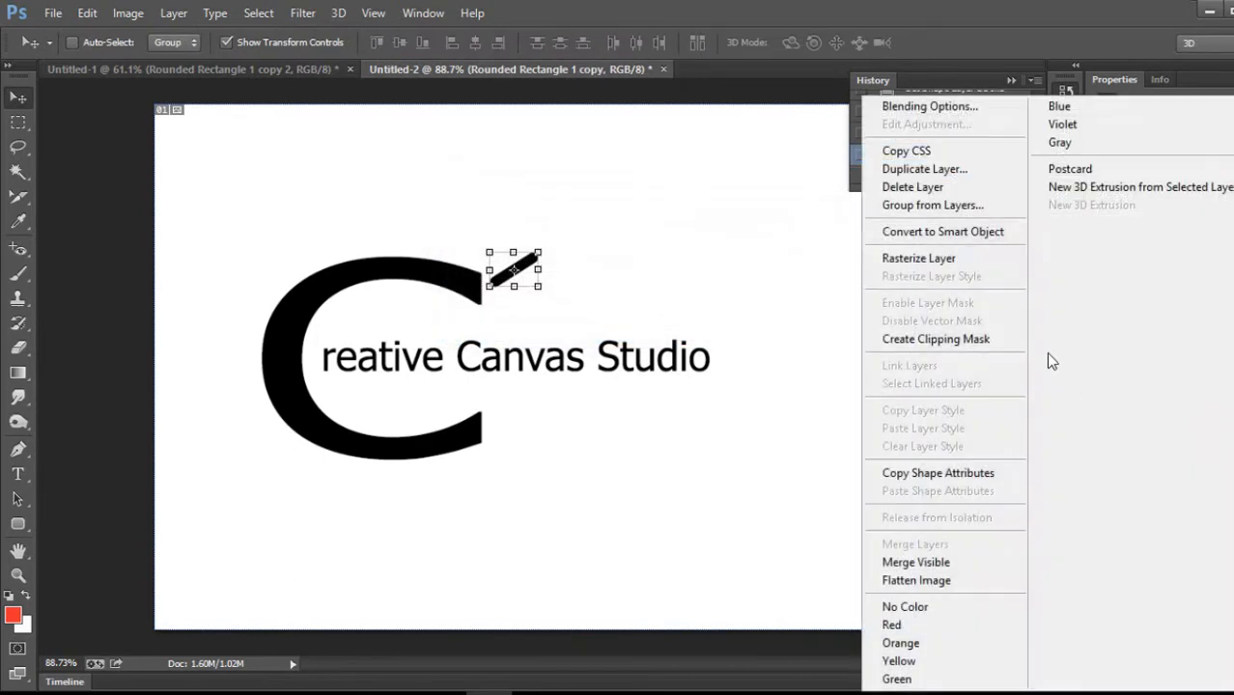
{"action": "left_click", "coordinate": [924, 169]}
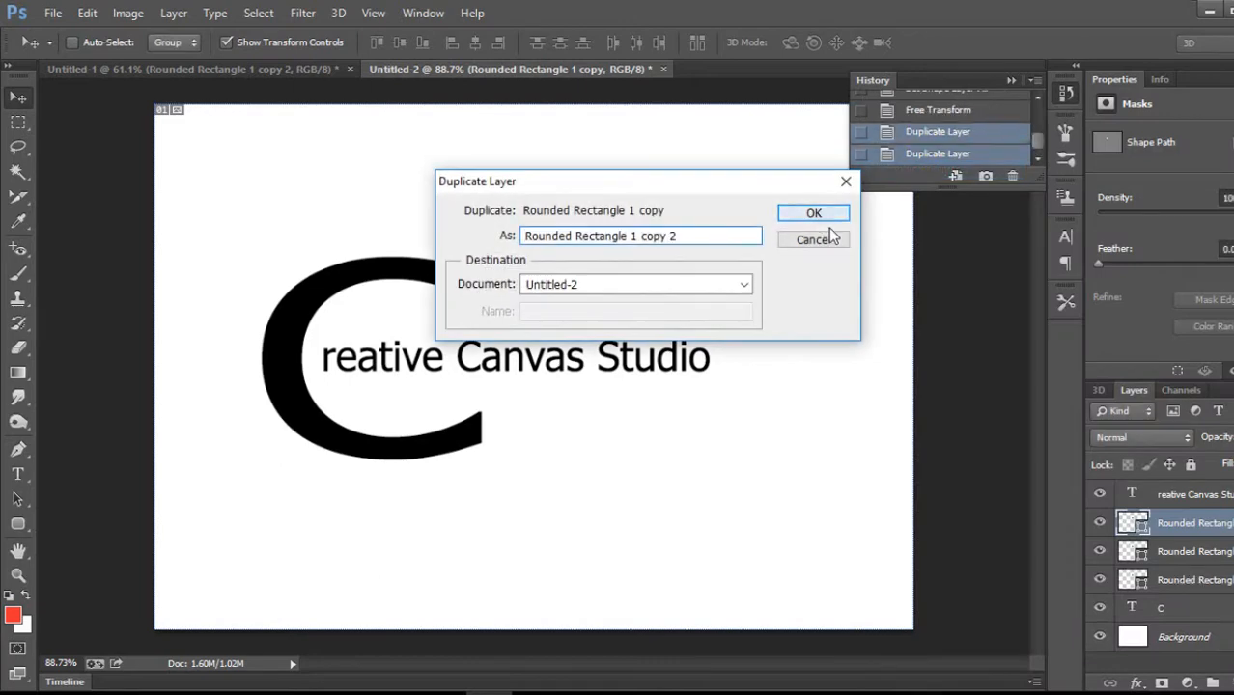
{"action": "left_click", "coordinate": [812, 213]}
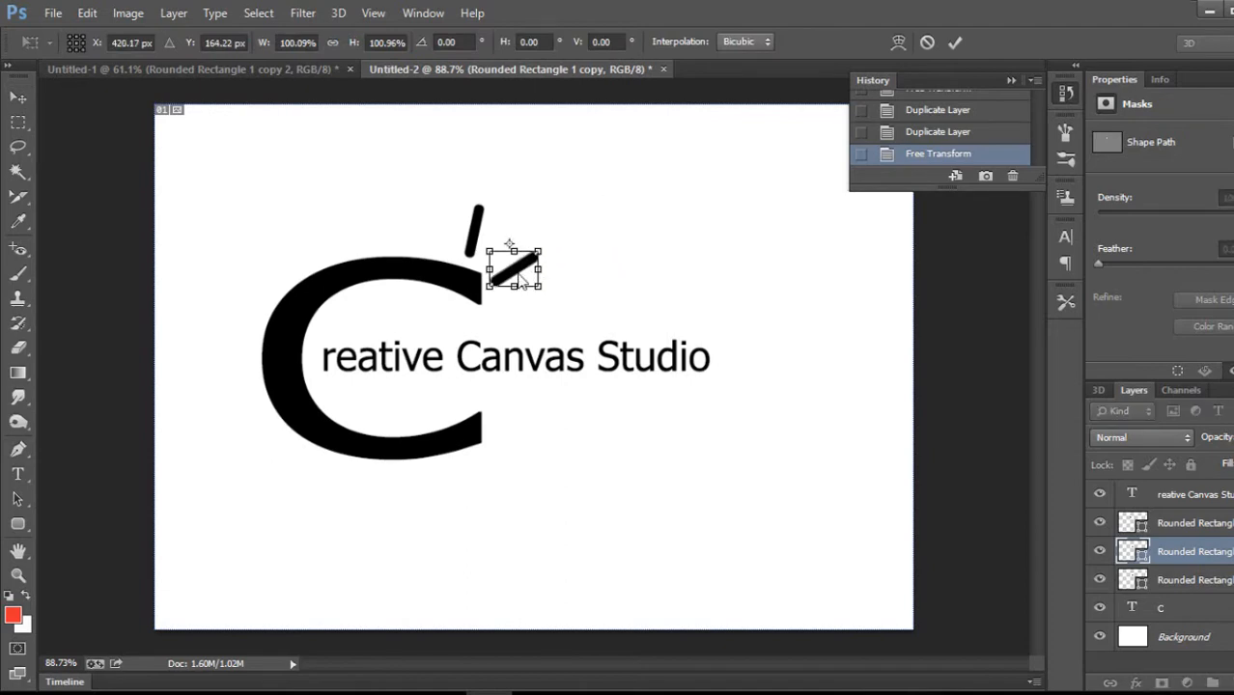
{"action": "left_click_drag", "start_coordinate": [513, 280], "coordinate": [509, 246]}
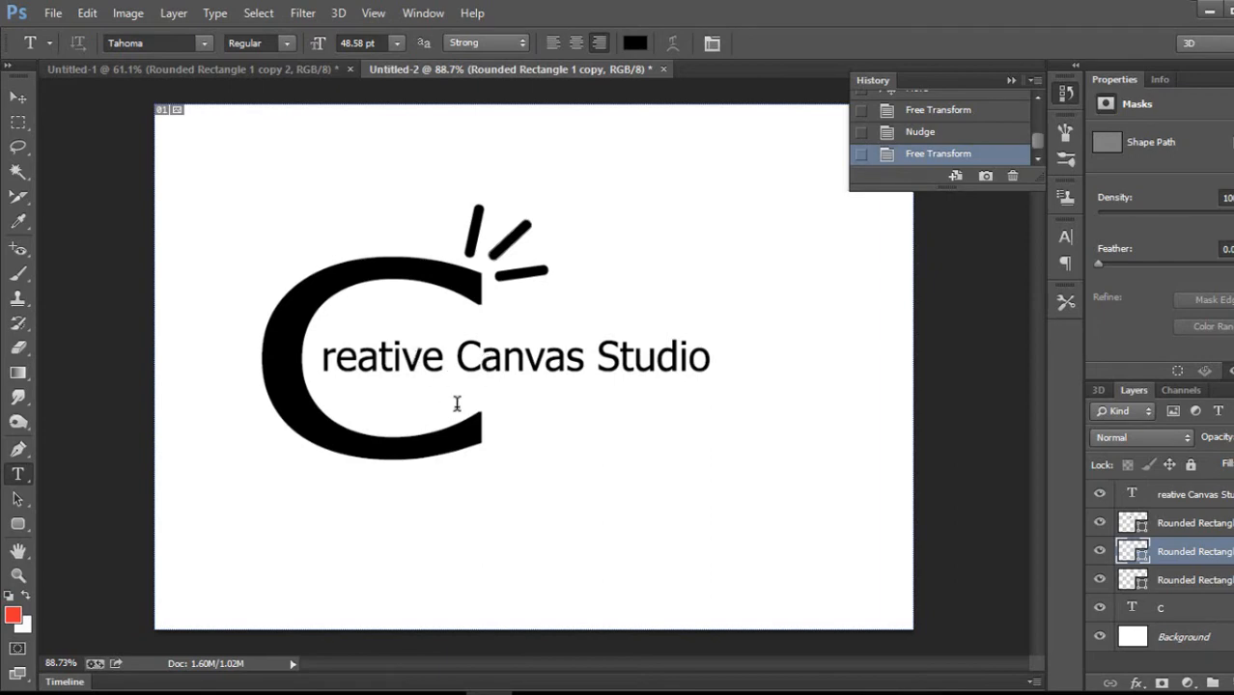
{"action": "mouse_move", "coordinate": [464, 437]}
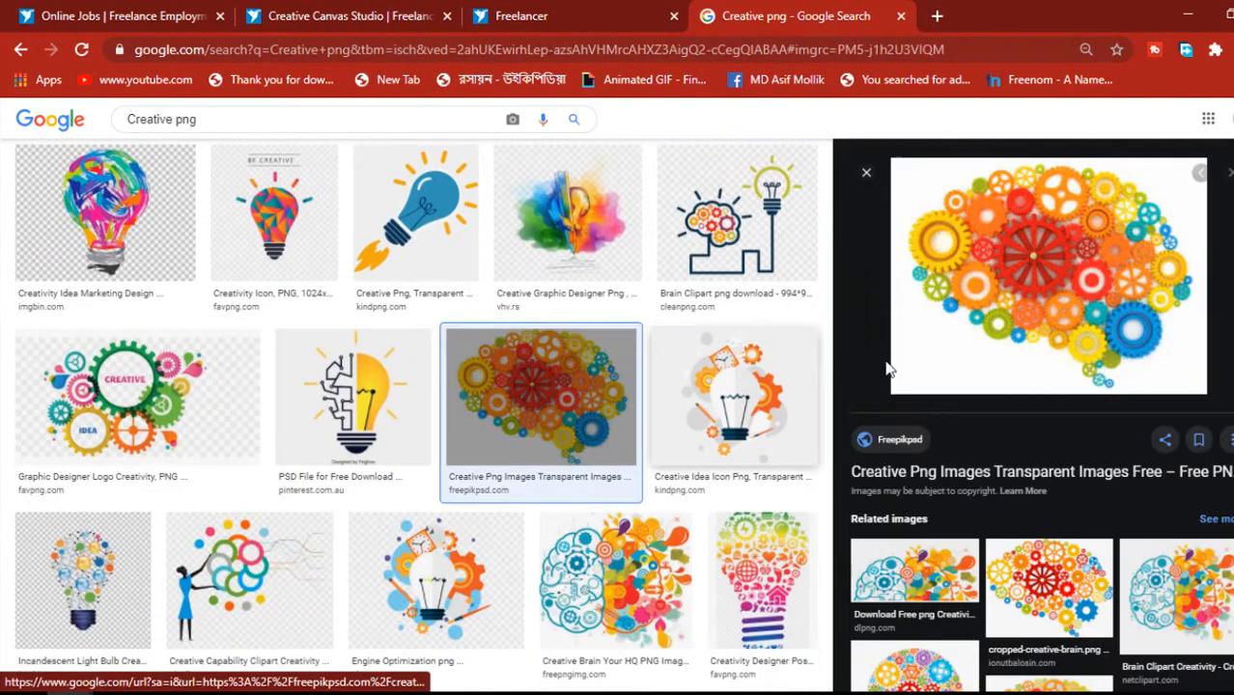
{"action": "right_click", "coordinate": [1048, 275]}
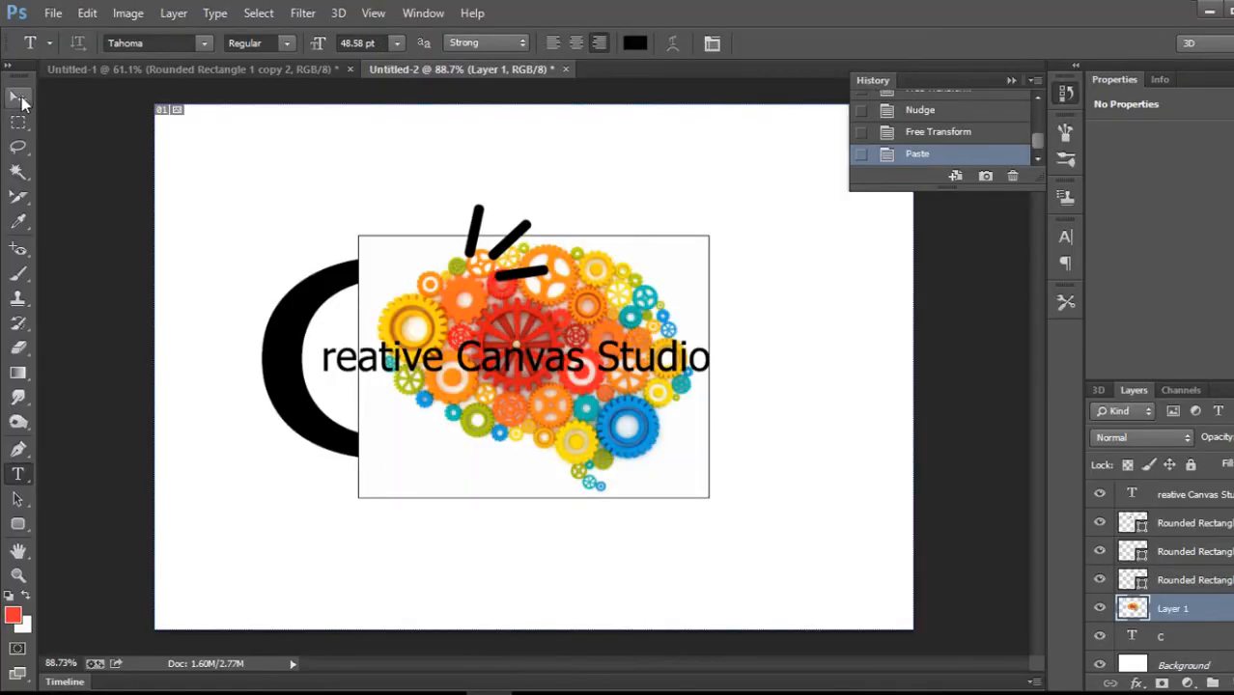
Move the pasted gear-brain picture to the canvas's top-right corner.
{"action": "left_click_drag", "start_coordinate": [531, 338], "coordinate": [743, 231]}
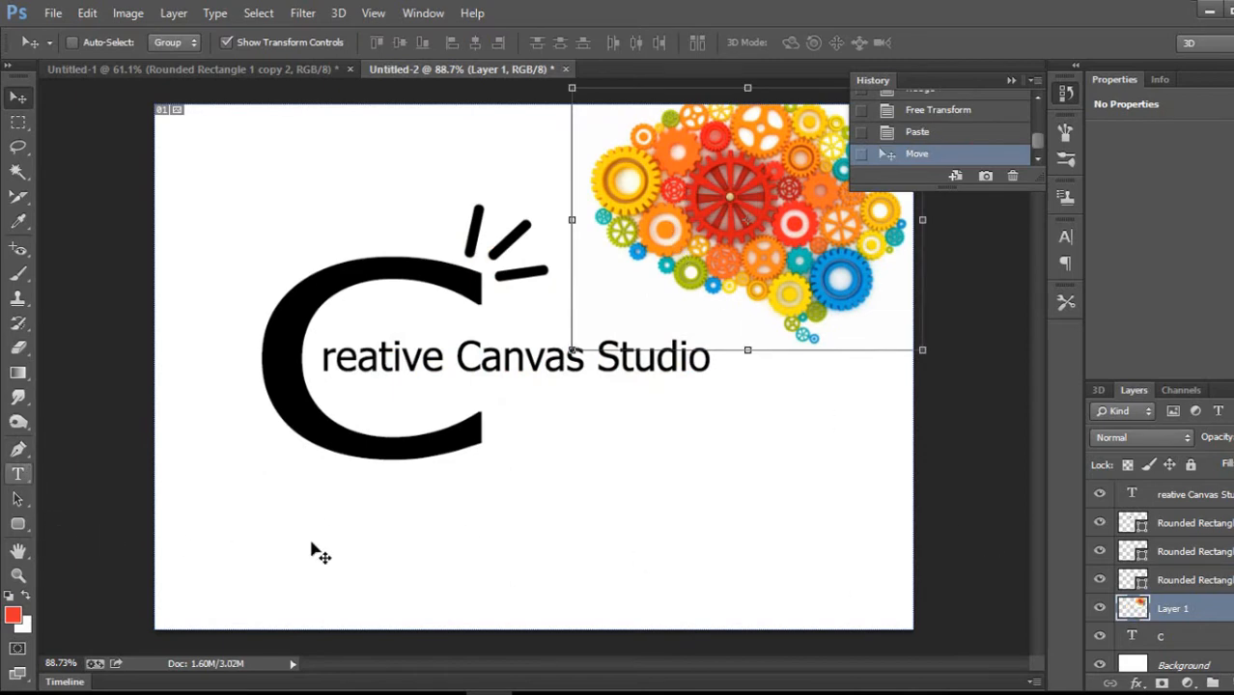
{"action": "left_click", "coordinate": [1163, 636]}
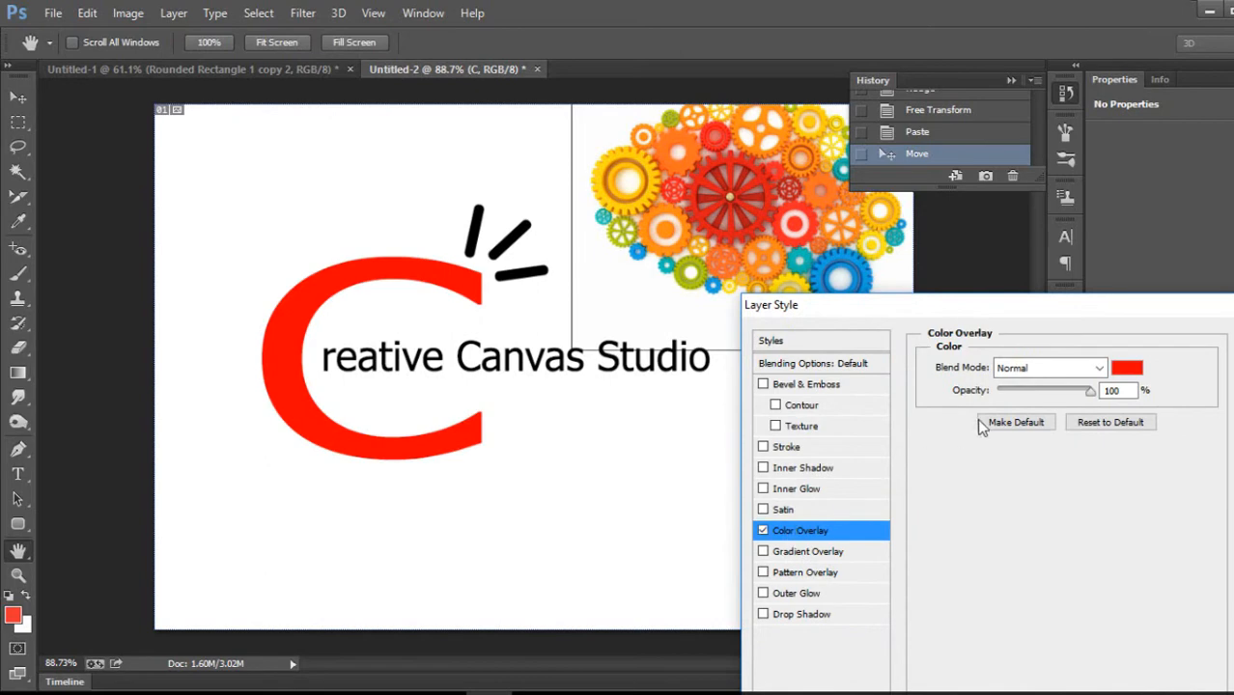
Give the C and one ray red colour overlays sampled from the gear picture.
{"action": "left_click", "coordinate": [1125, 366]}
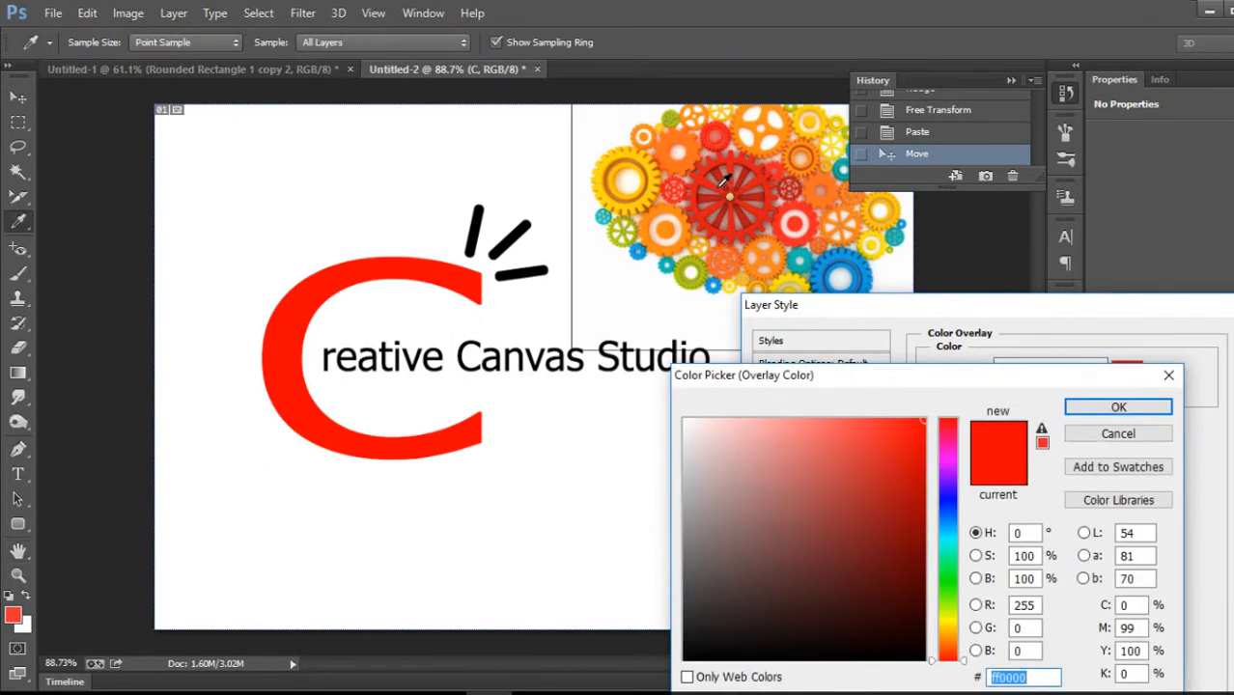
{"action": "left_click", "coordinate": [896, 443]}
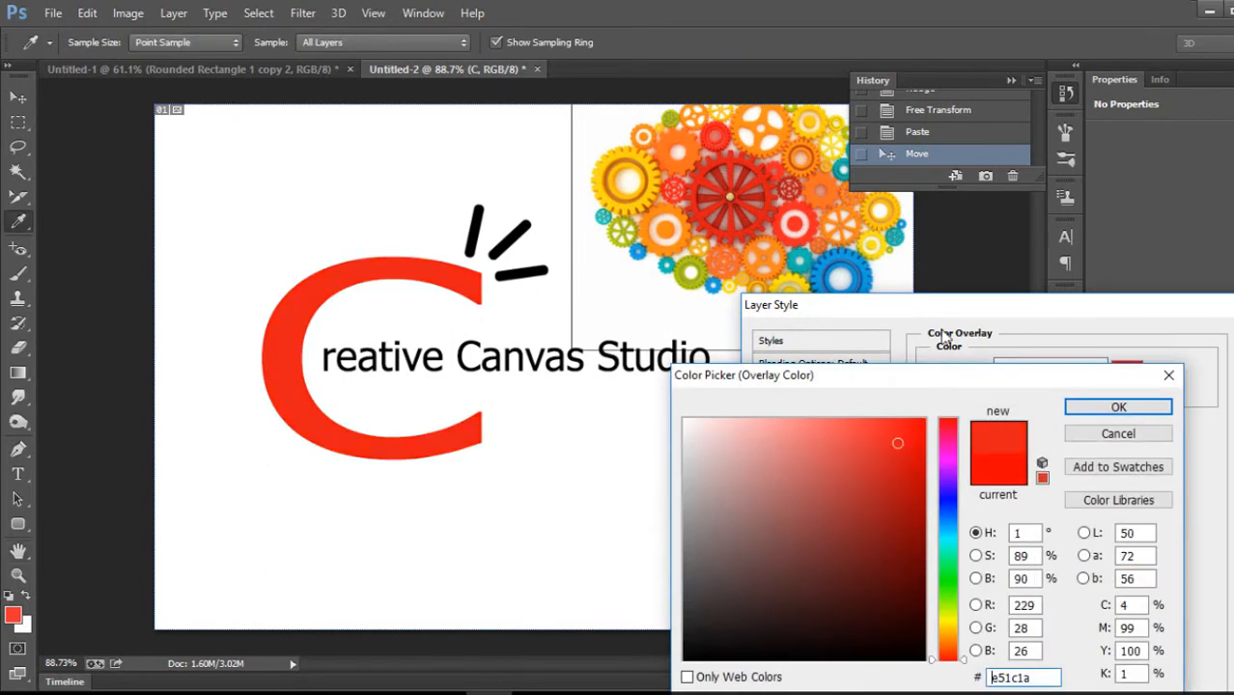
{"action": "left_click", "coordinate": [1117, 405]}
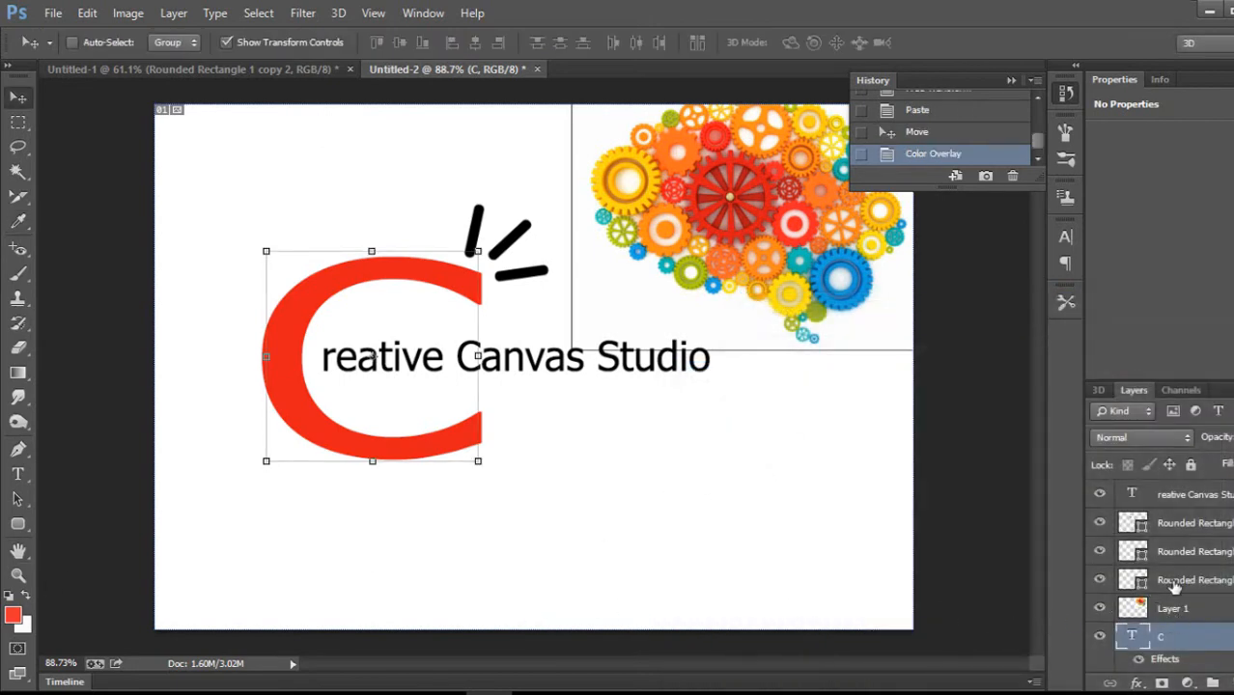
{"action": "left_click", "coordinate": [1194, 579]}
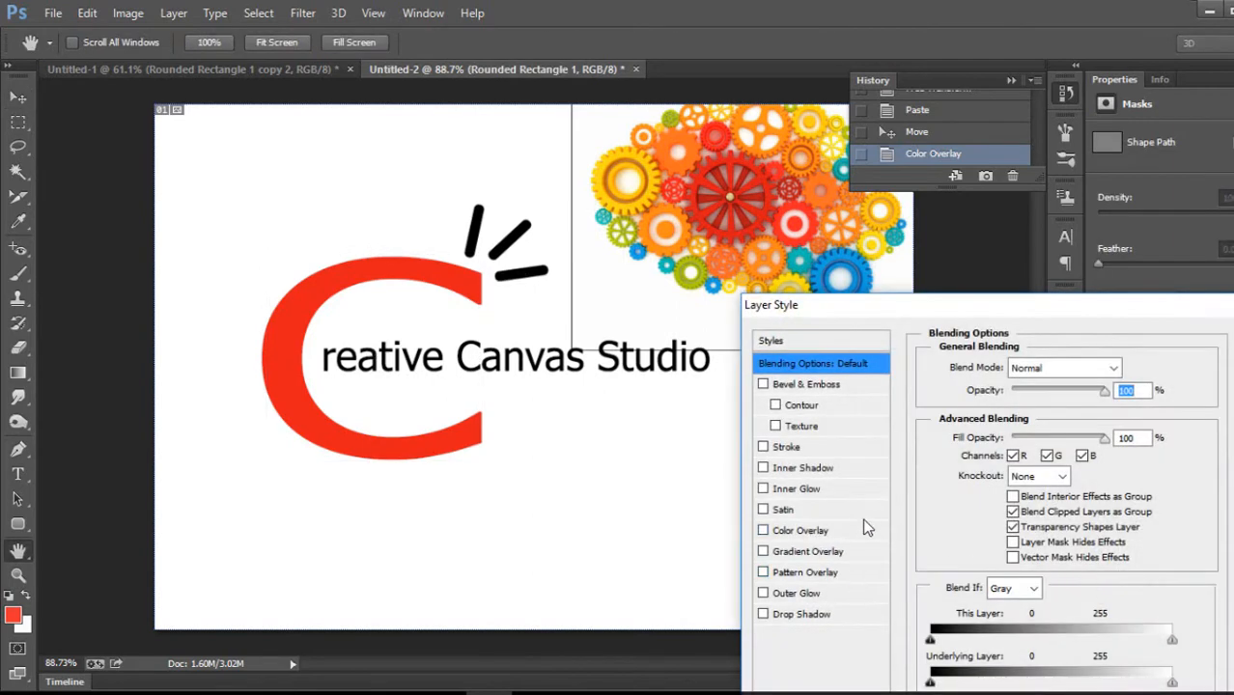
{"action": "left_click", "coordinate": [800, 530]}
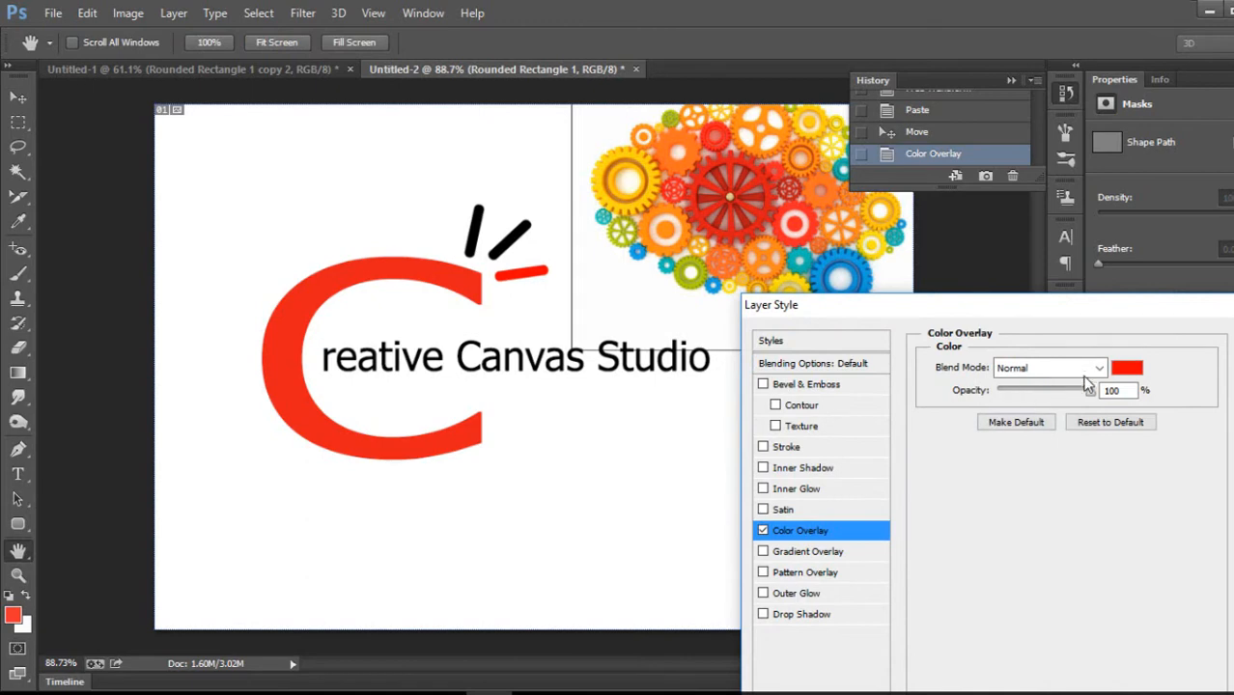
{"action": "left_click", "coordinate": [1127, 367]}
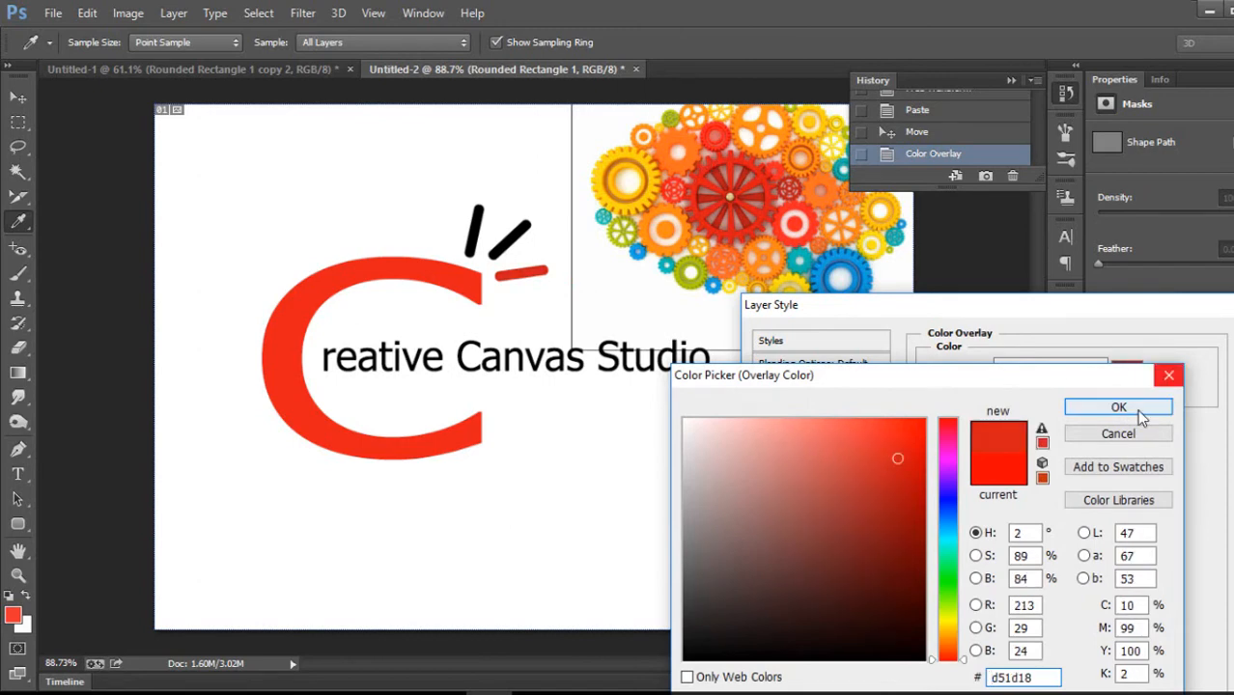
{"action": "left_click", "coordinate": [1117, 406]}
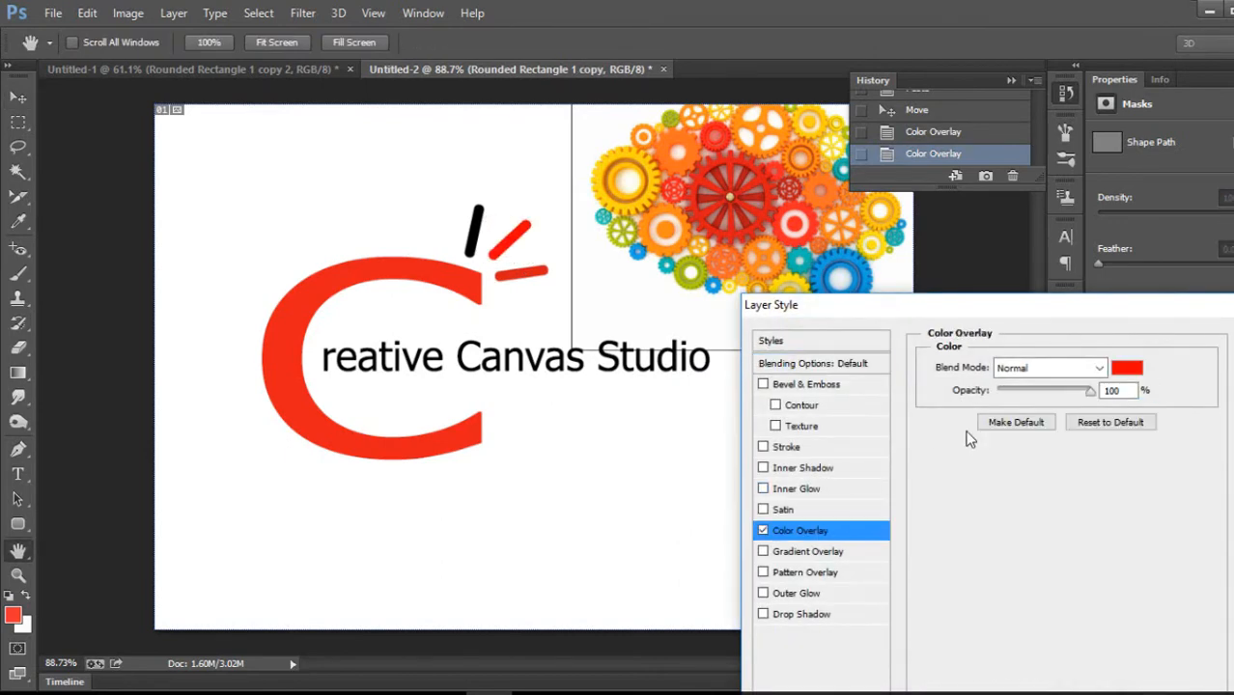
Sample blue from a gear for the middle ray's colour overlay.
{"action": "left_click", "coordinate": [1126, 367]}
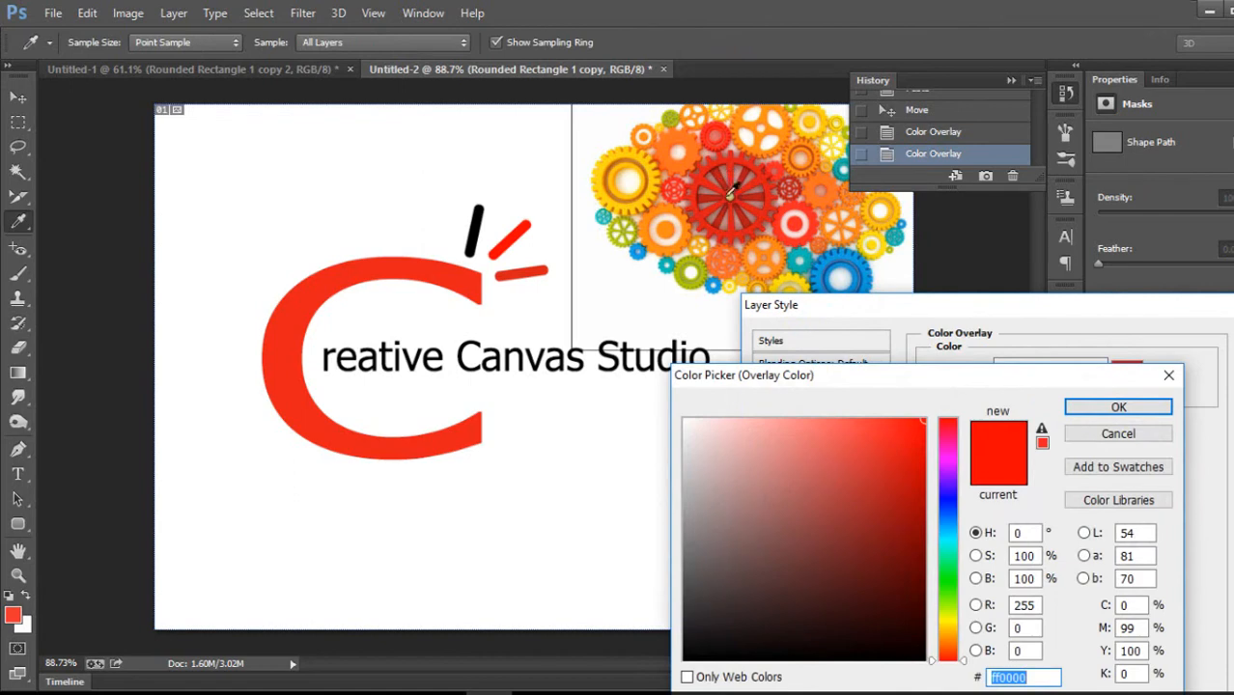
{"action": "left_click", "coordinate": [898, 443]}
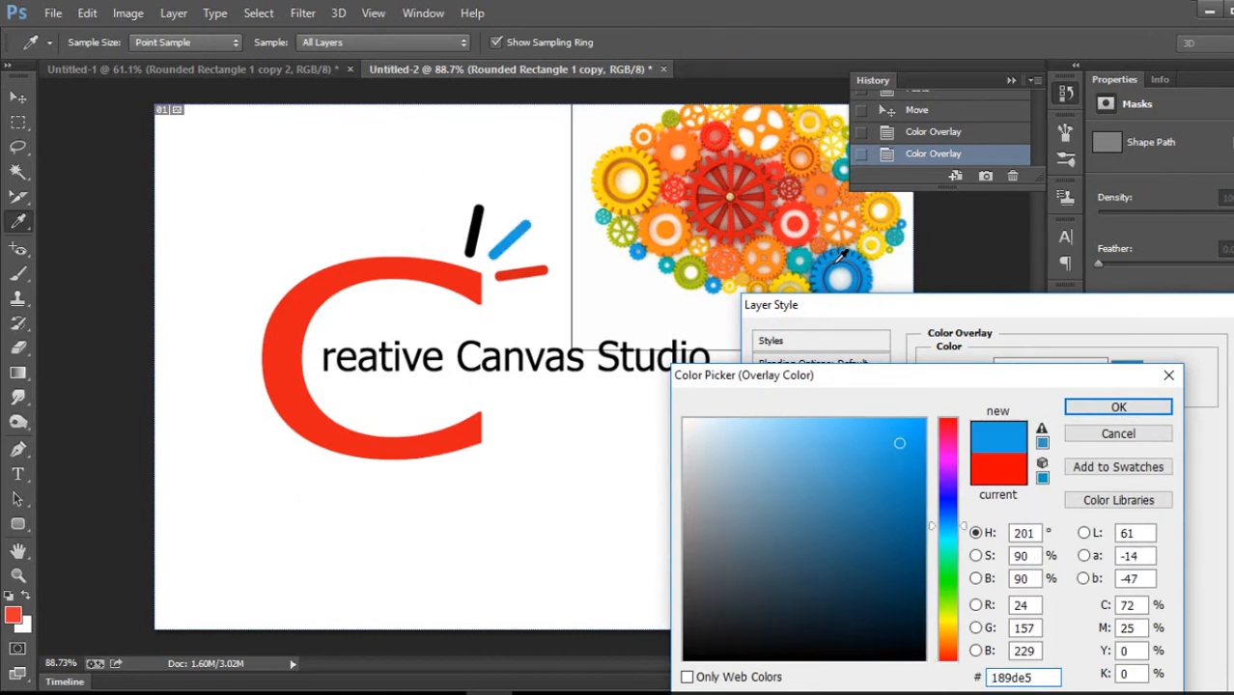
{"action": "left_click", "coordinate": [905, 451]}
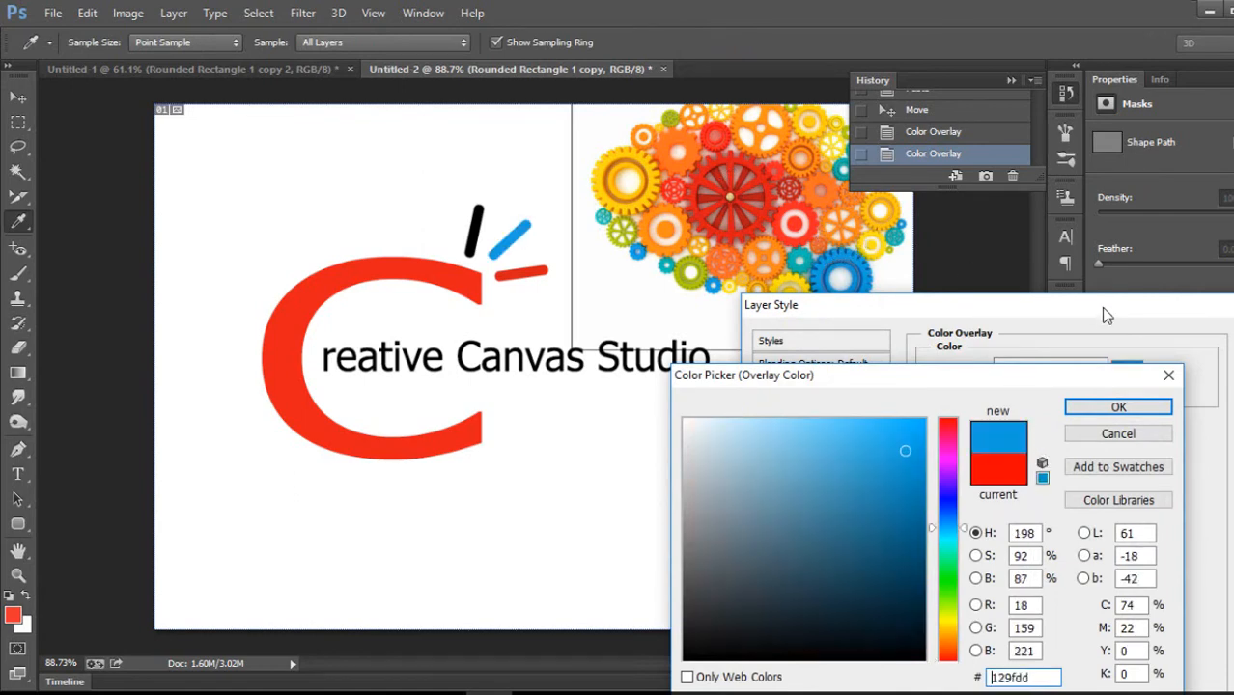
{"action": "mouse_move", "coordinate": [868, 261]}
{"action": "type", "text": "59fe0"}
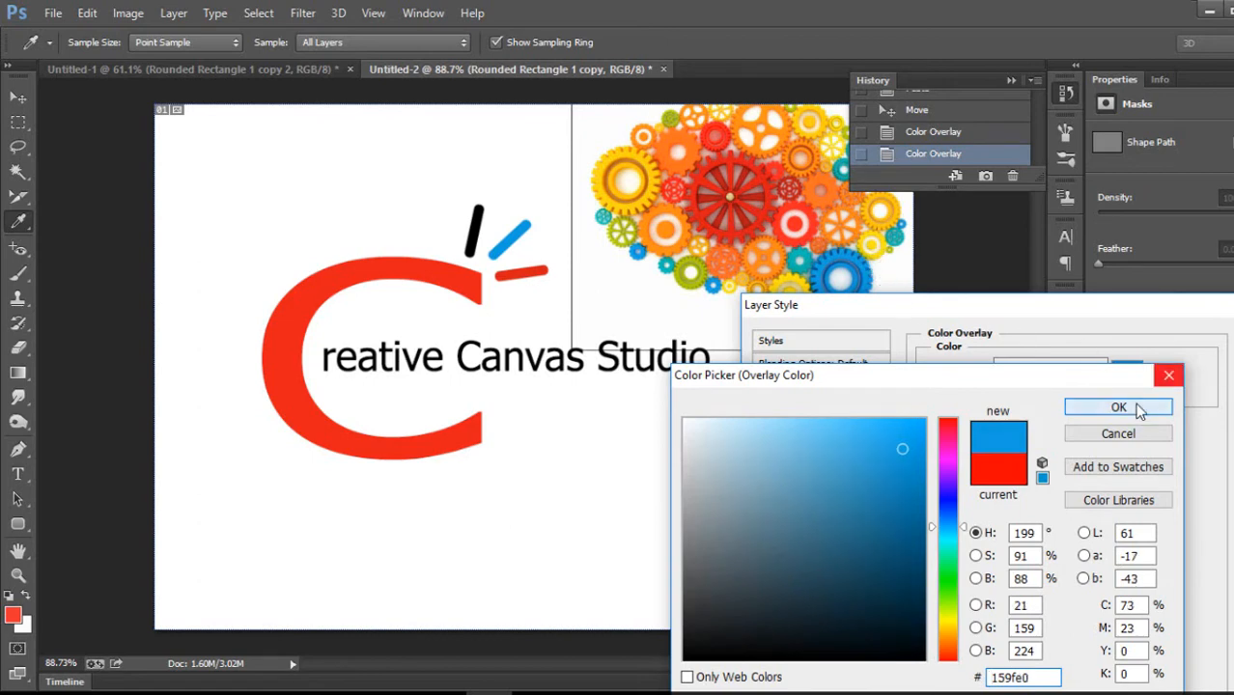
{"action": "left_click", "coordinate": [1118, 406]}
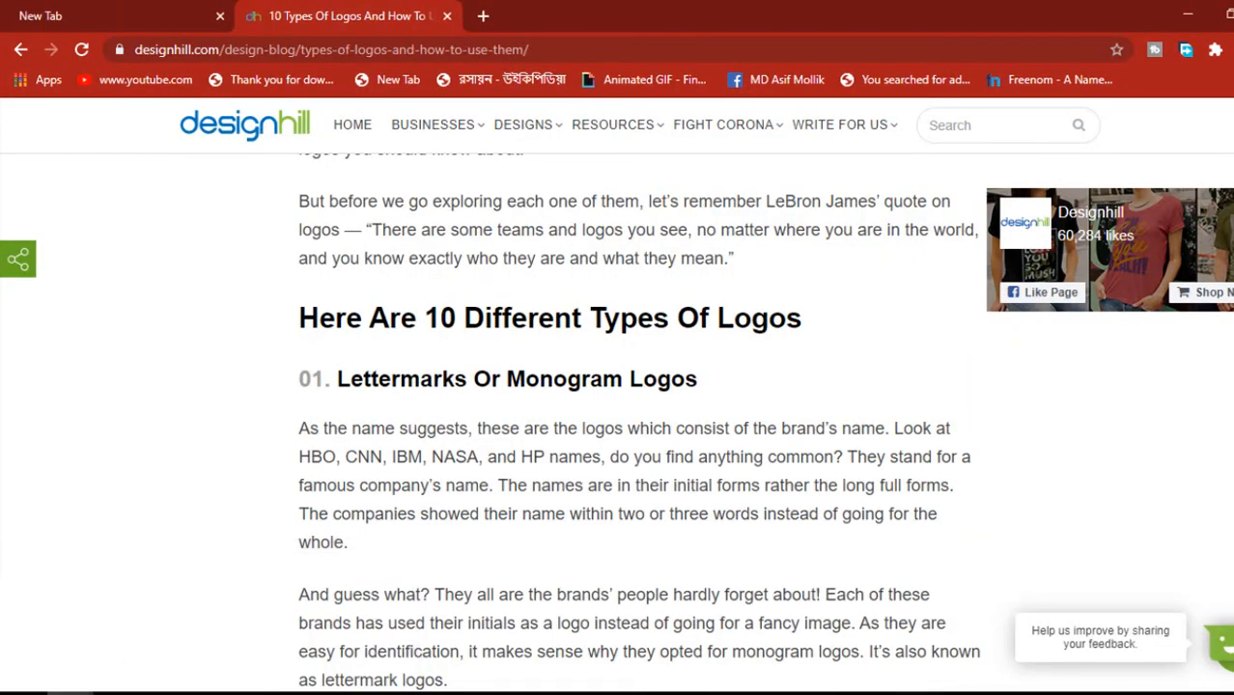
View the designhill 'Types of Logos' article in Chrome.
{"action": "left_click", "coordinate": [348, 15]}
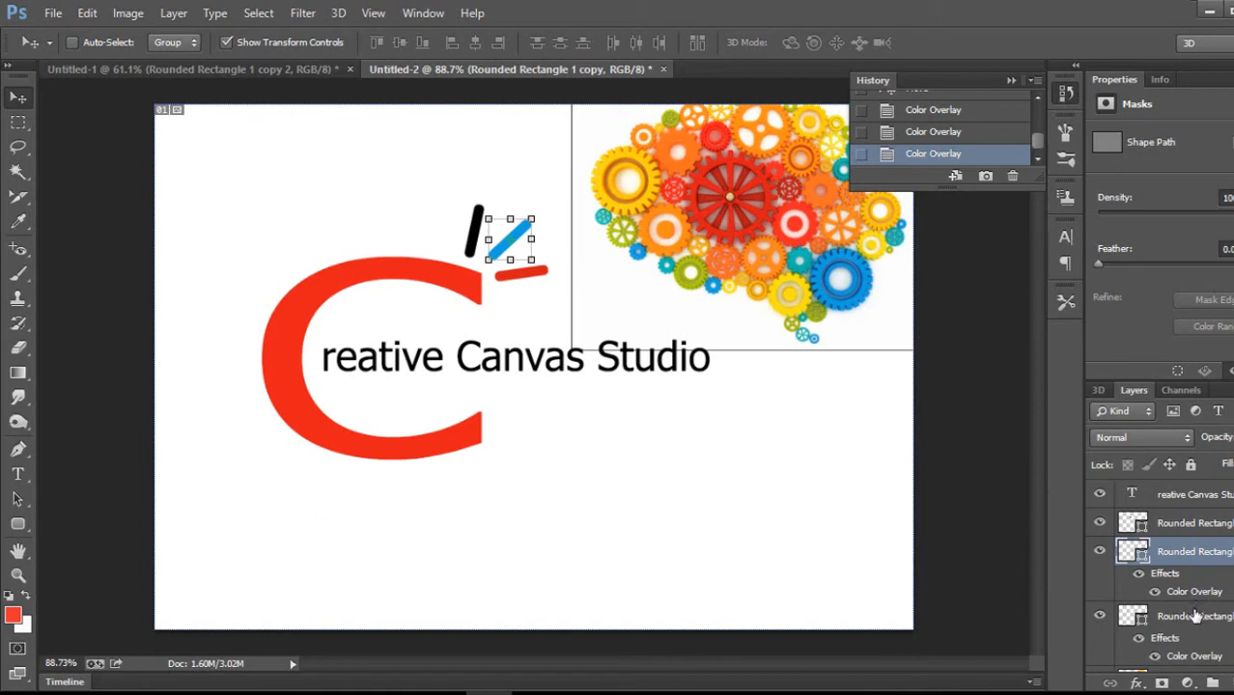
Give the top ray an orange colour overlay sampled from the gears.
{"action": "left_click", "coordinate": [17, 473]}
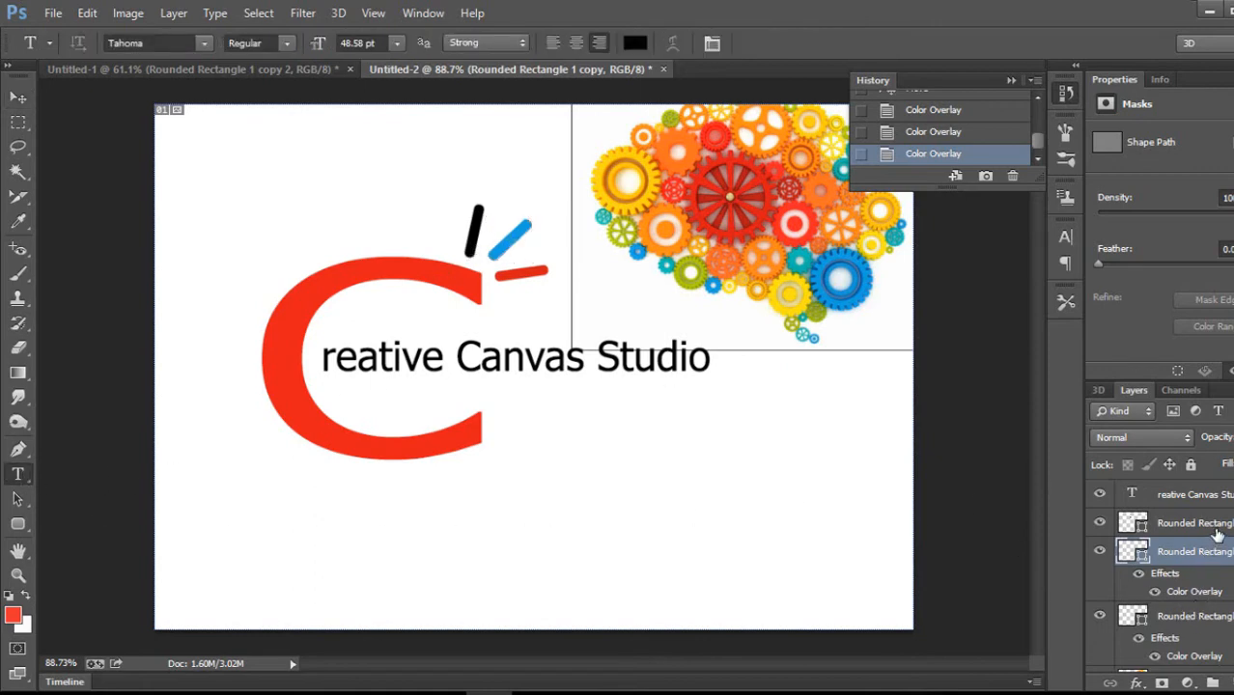
{"action": "double_click", "coordinate": [1194, 522]}
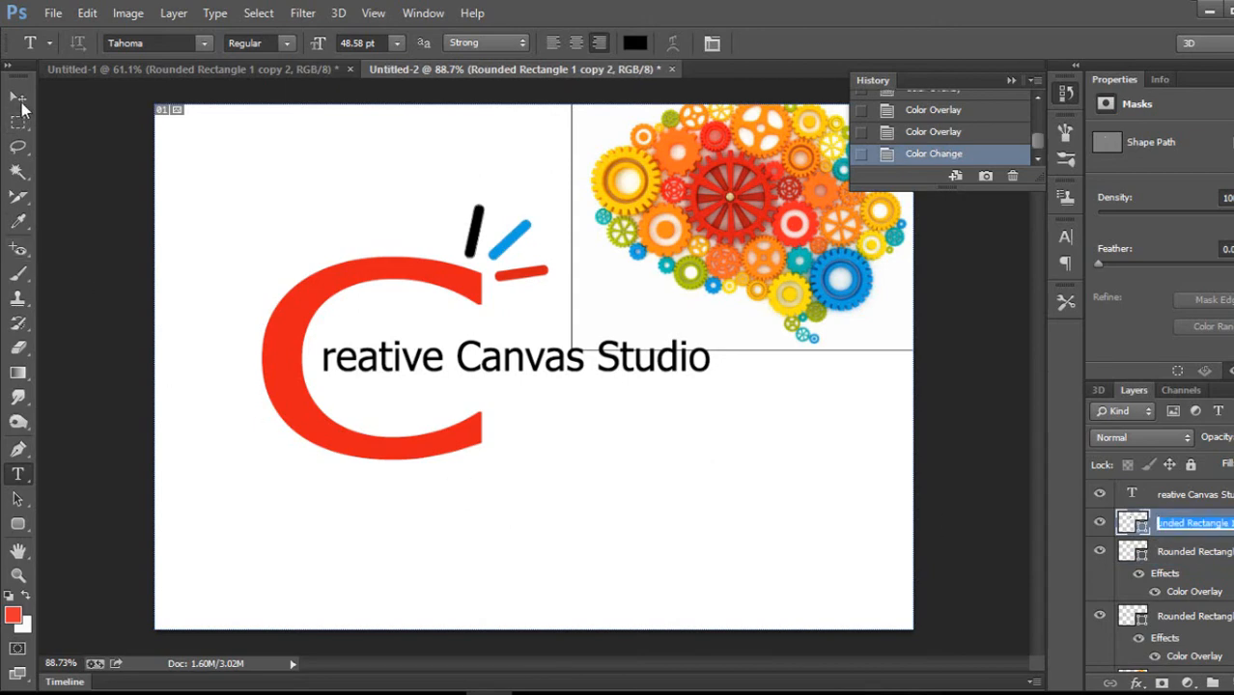
{"action": "left_click", "coordinate": [17, 96]}
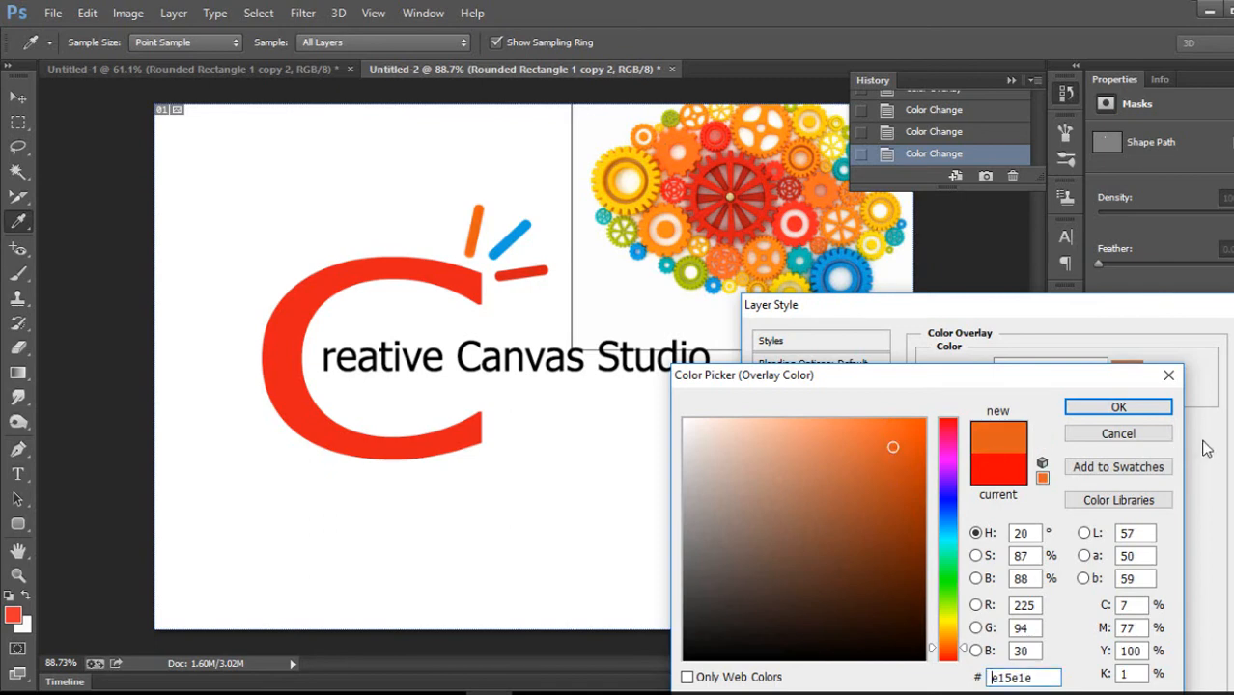
{"action": "left_click", "coordinate": [1118, 406]}
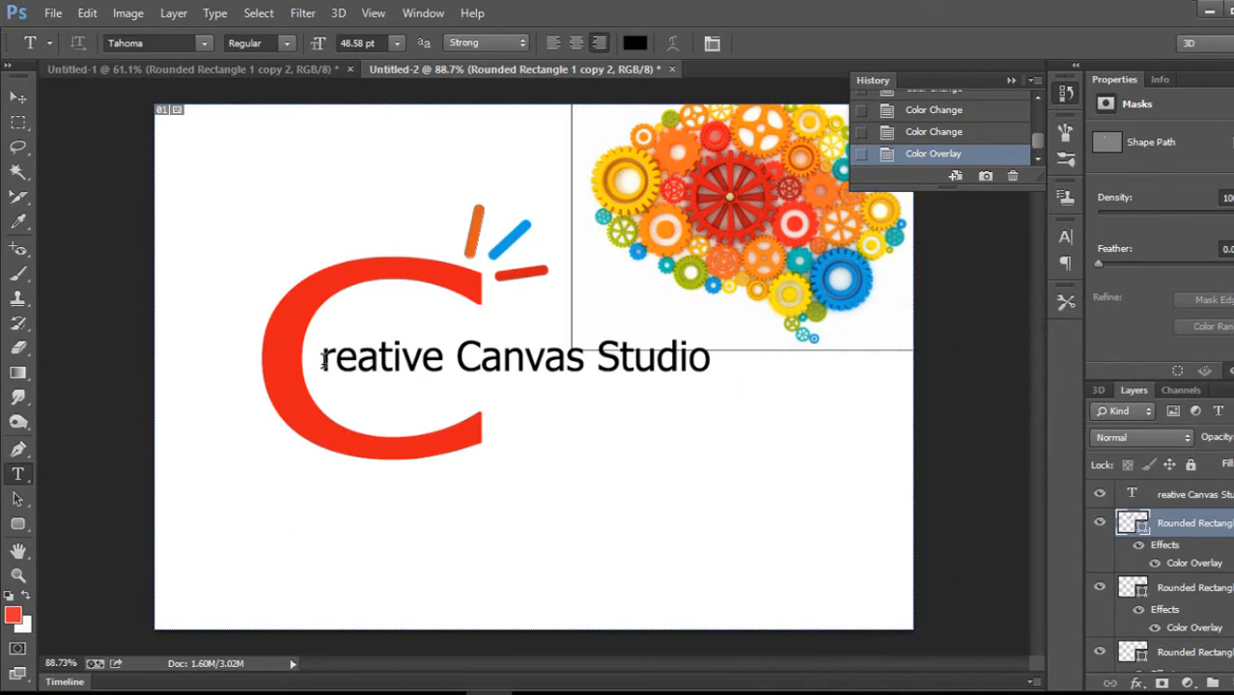
{"action": "double_click", "coordinate": [383, 359]}
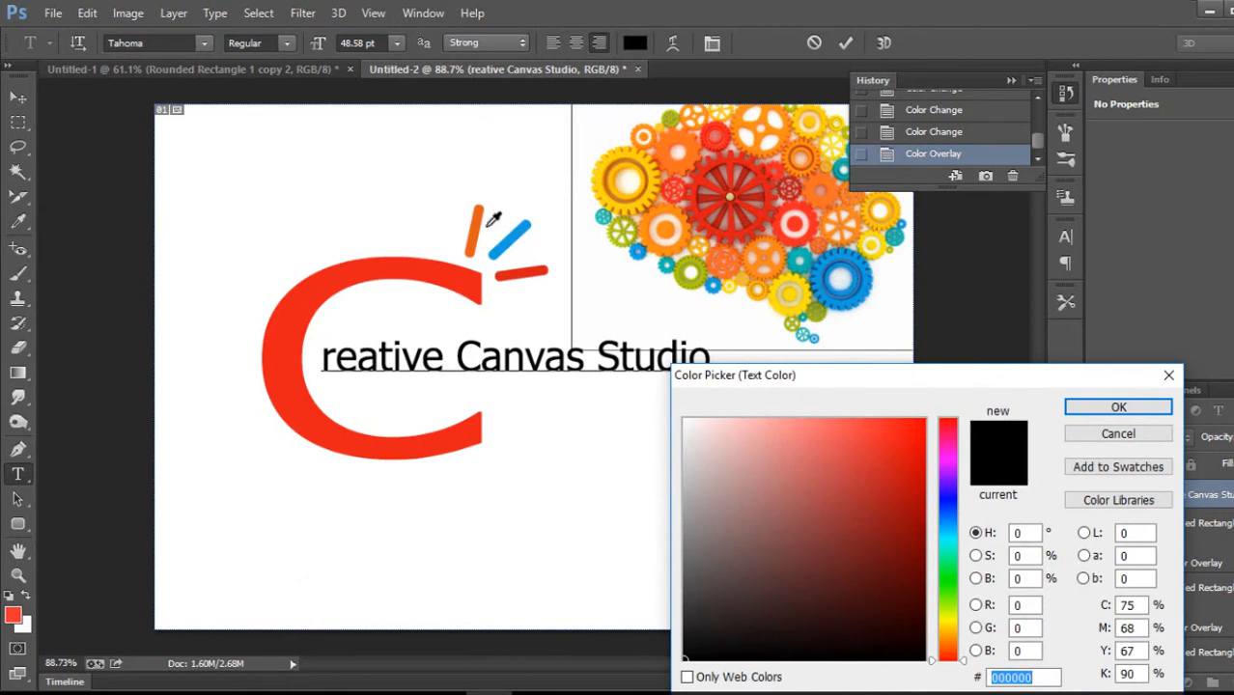
Colour 'reative' orange, 'Canvas' blue and 'Studio' red, sampling each colour from the rays.
{"action": "left_click", "coordinate": [893, 446]}
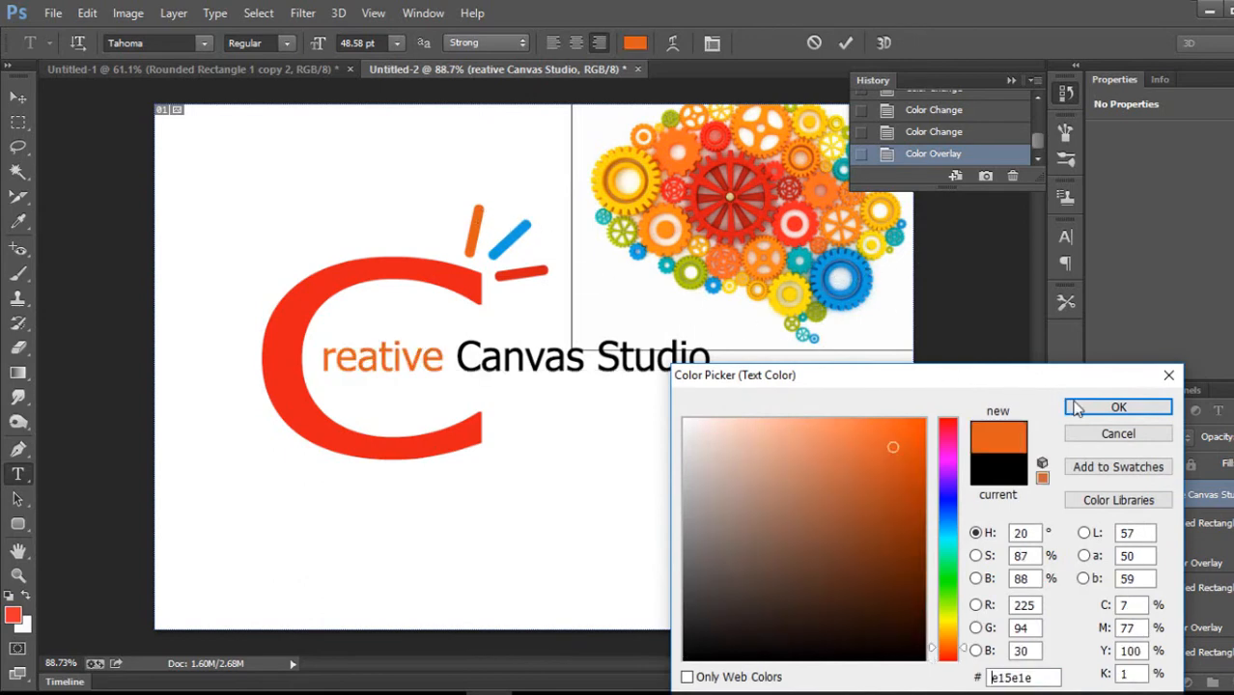
{"action": "left_click", "coordinate": [1117, 406]}
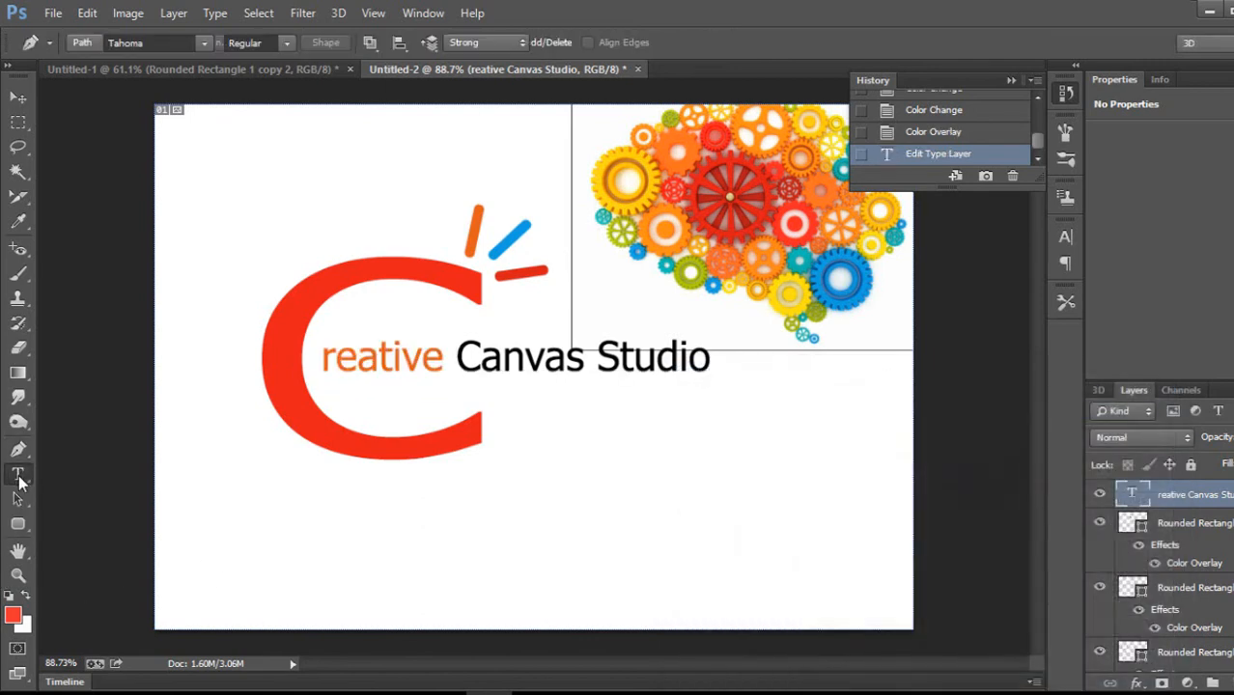
{"action": "double_click", "coordinate": [526, 357]}
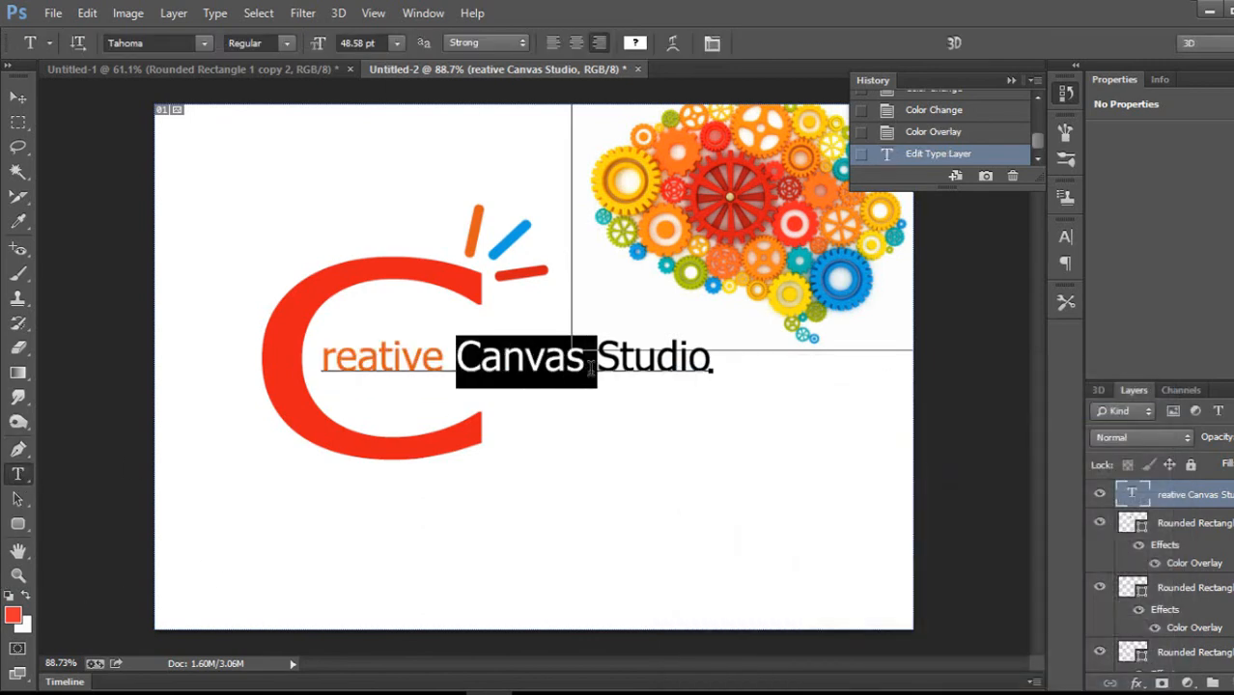
{"action": "left_click", "coordinate": [634, 42]}
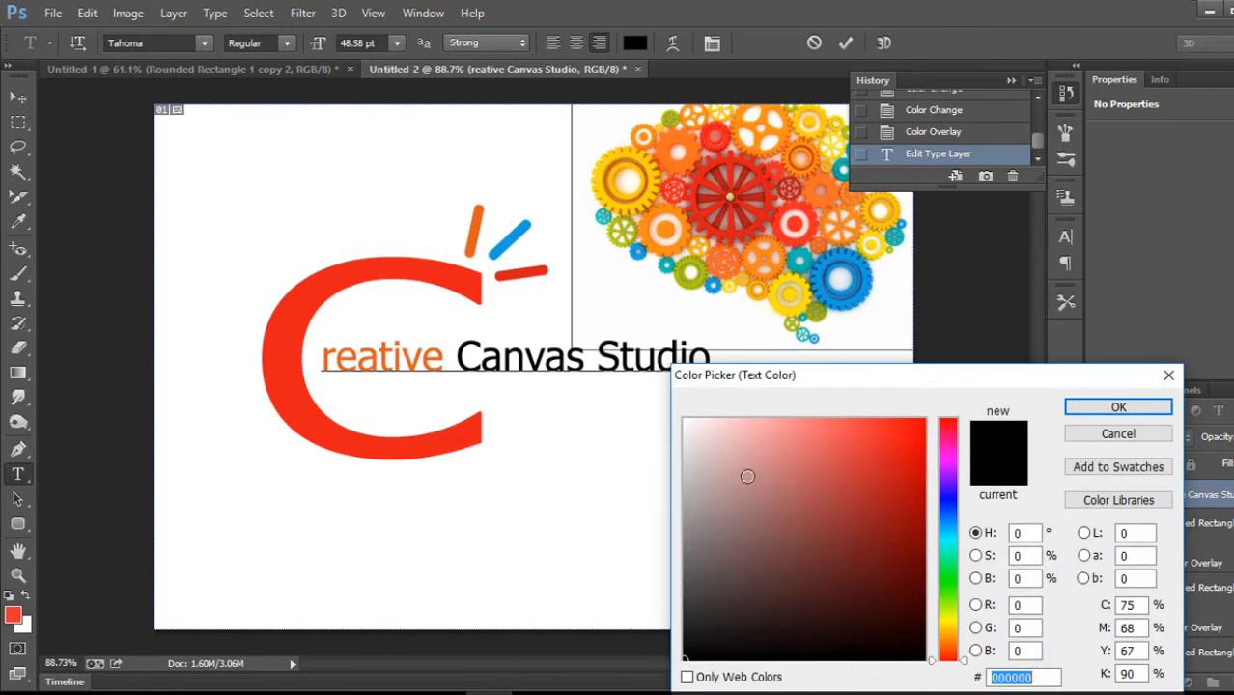
{"action": "mouse_move", "coordinate": [516, 273]}
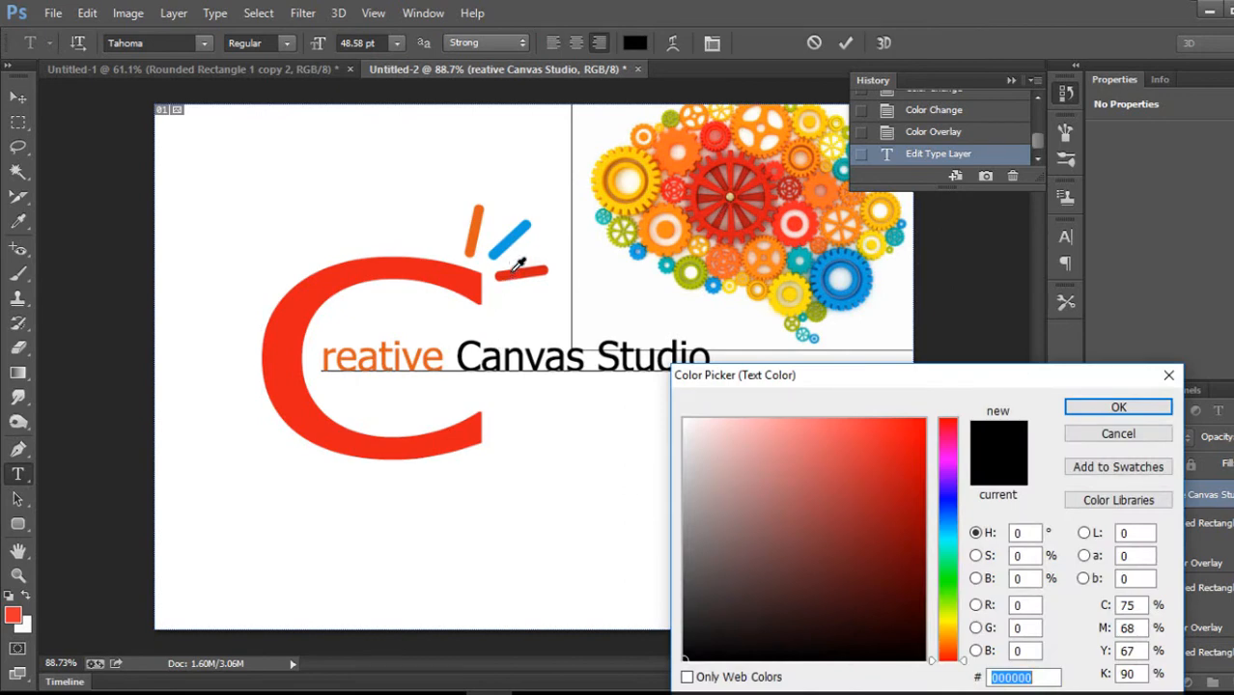
{"action": "left_click", "coordinate": [872, 450]}
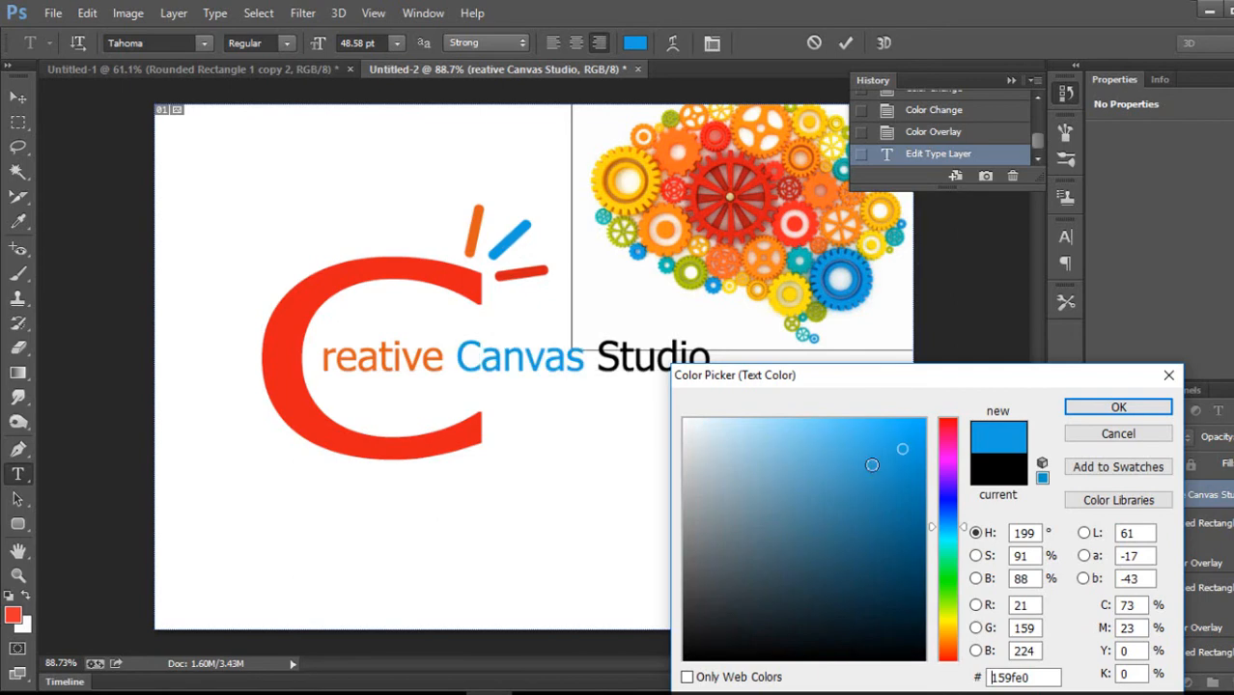
{"action": "left_click", "coordinate": [907, 483]}
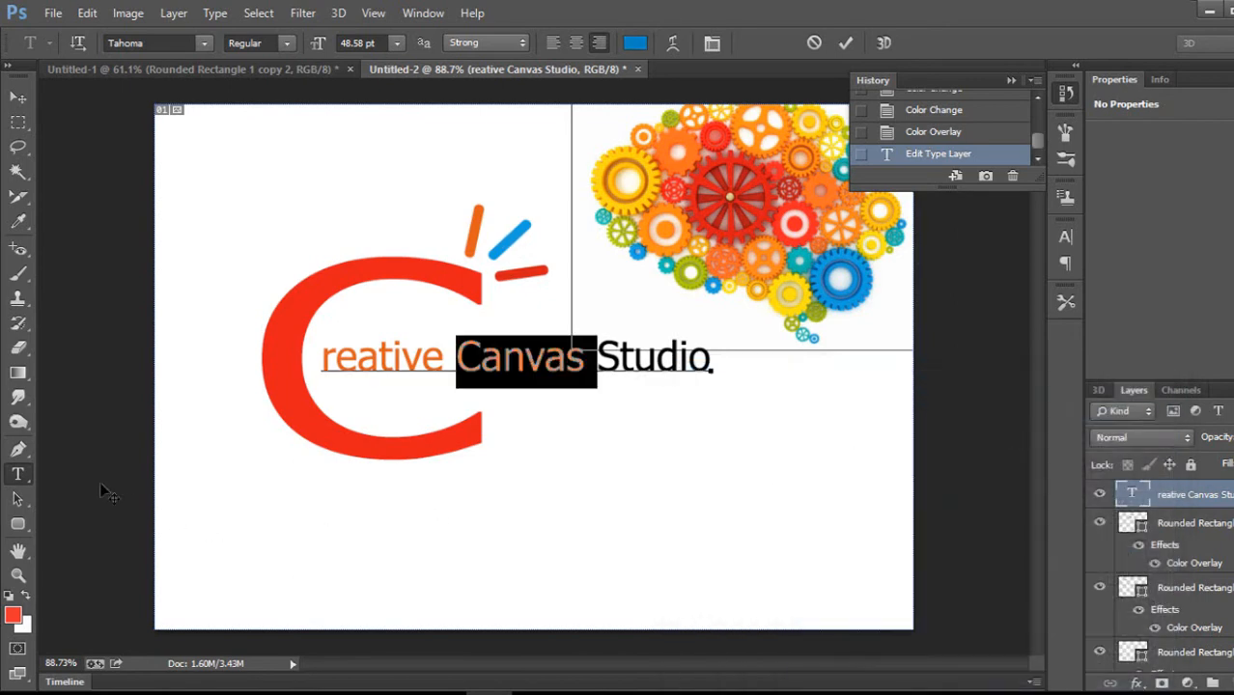
{"action": "left_click", "coordinate": [845, 42]}
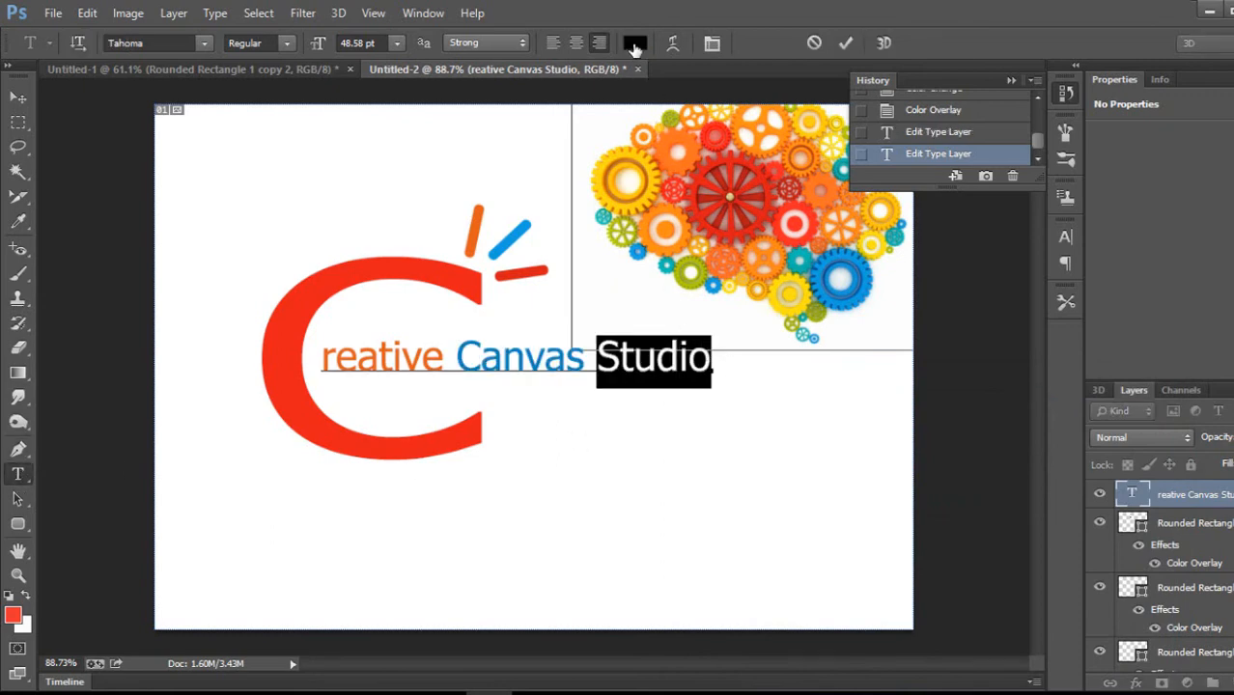
{"action": "left_click", "coordinate": [634, 42]}
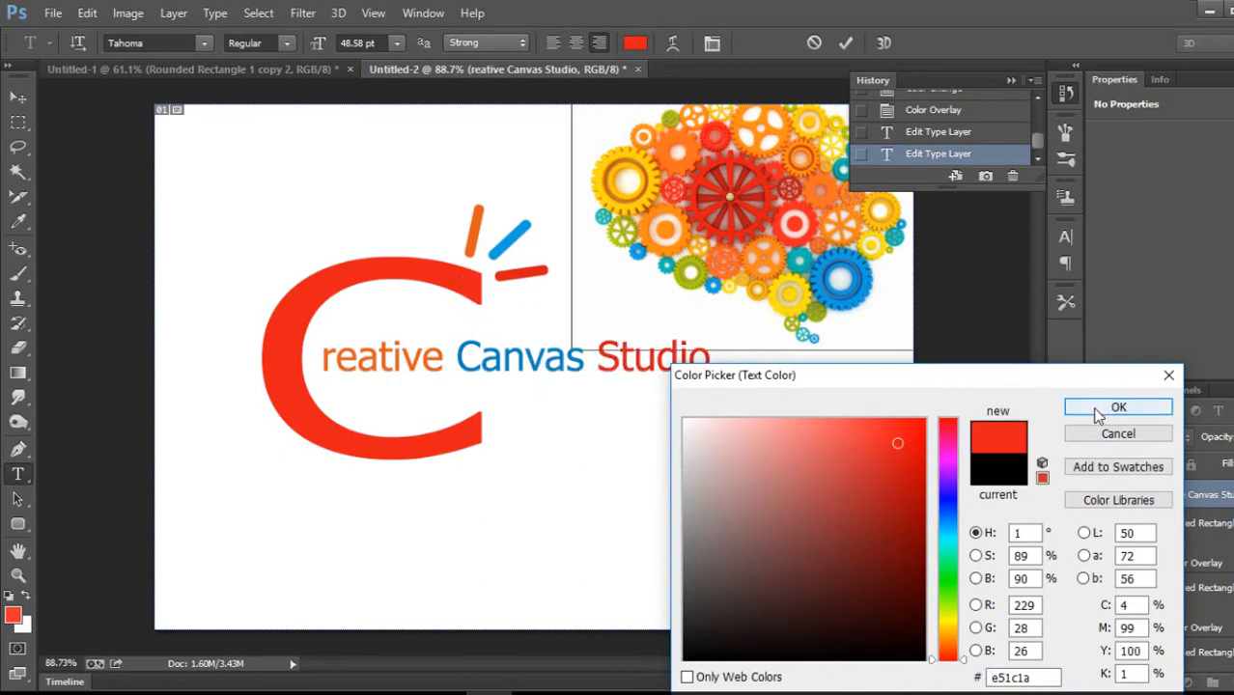
{"action": "left_click", "coordinate": [1118, 407]}
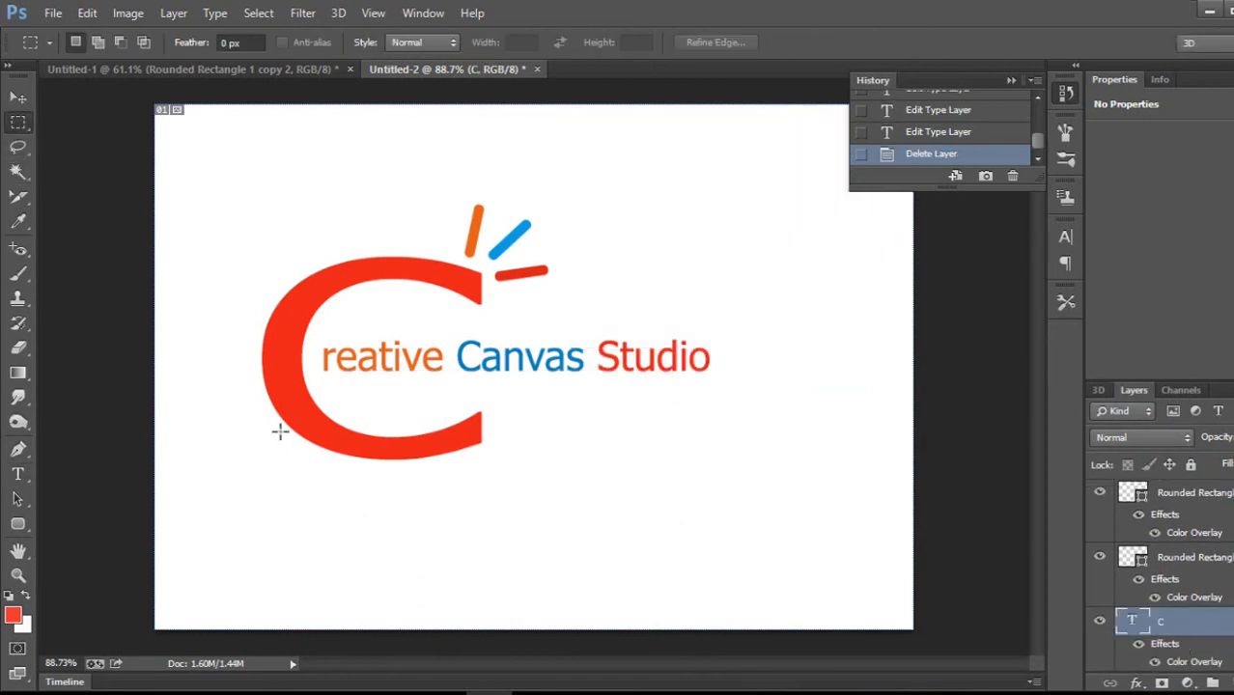
Group the ray layers and name the group 'creative', then name the C-and-tagline group 'text'.
{"action": "left_click", "coordinate": [18, 96]}
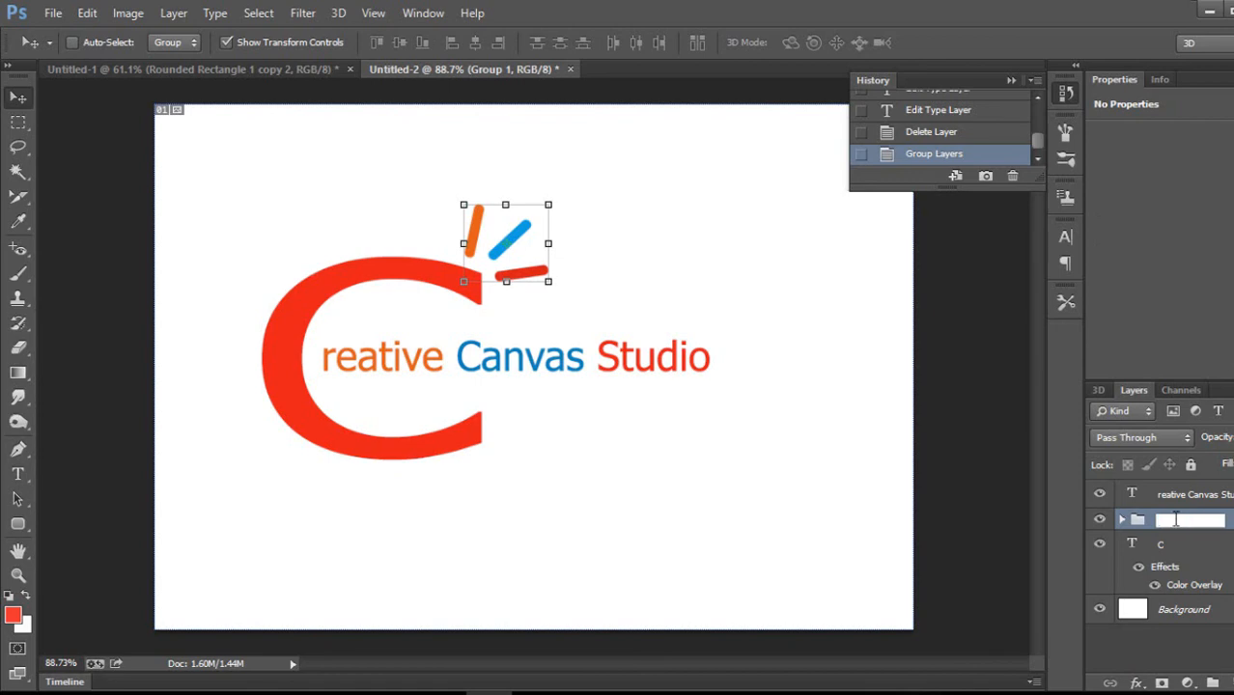
{"action": "type", "text": "creative"}
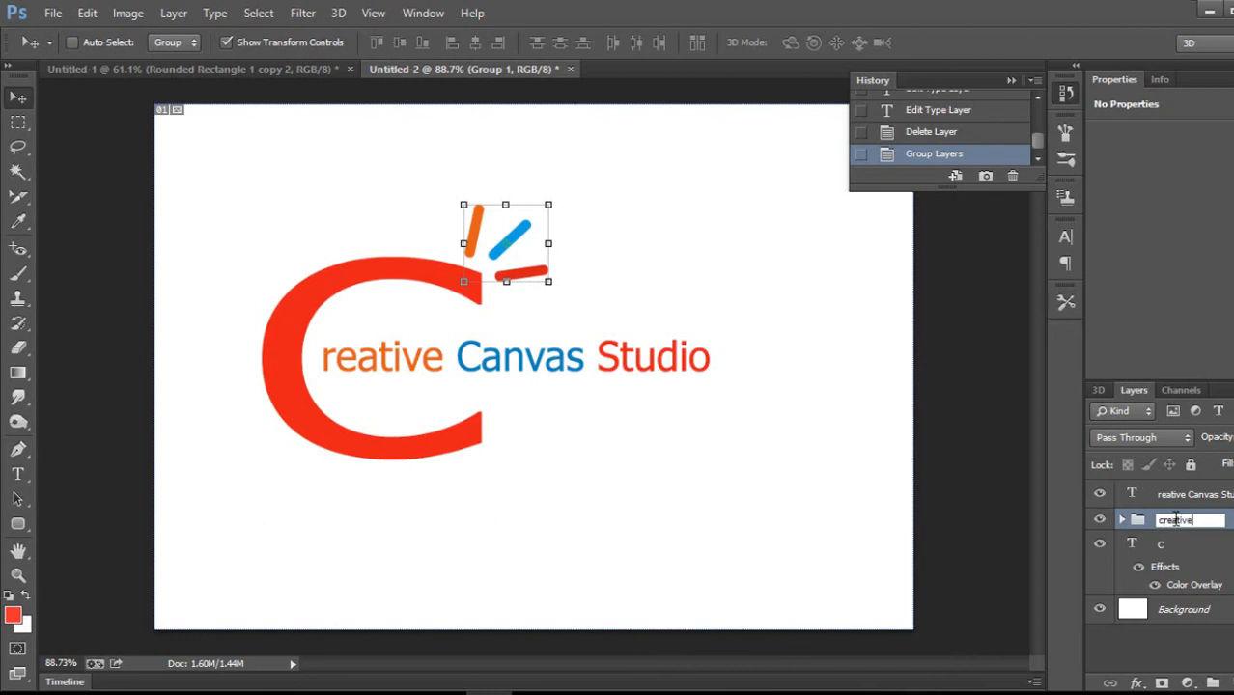
{"action": "key", "text": "Enter"}
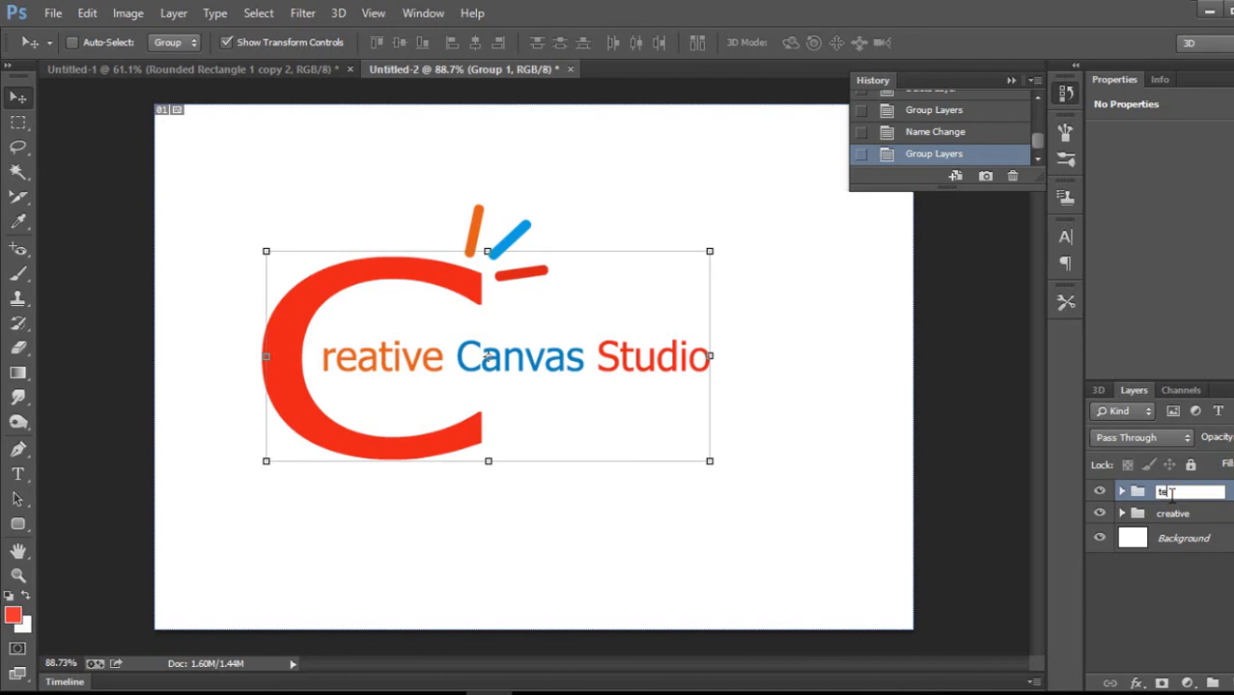
{"action": "type", "text": "text"}
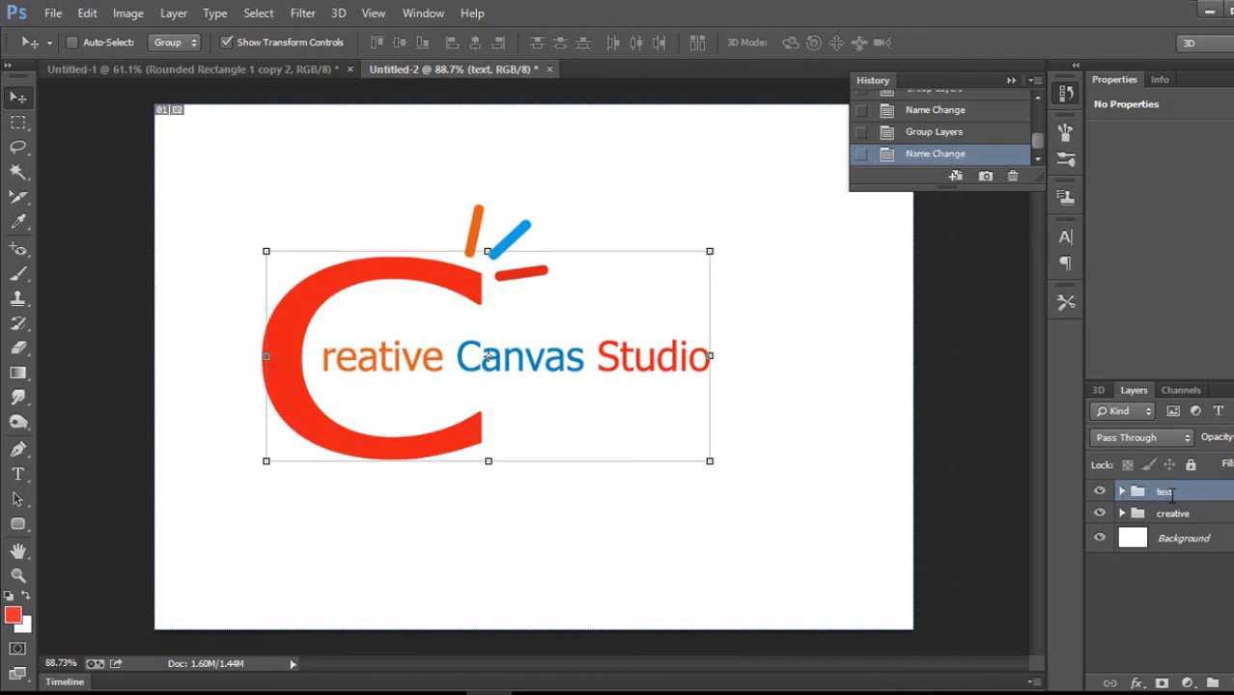